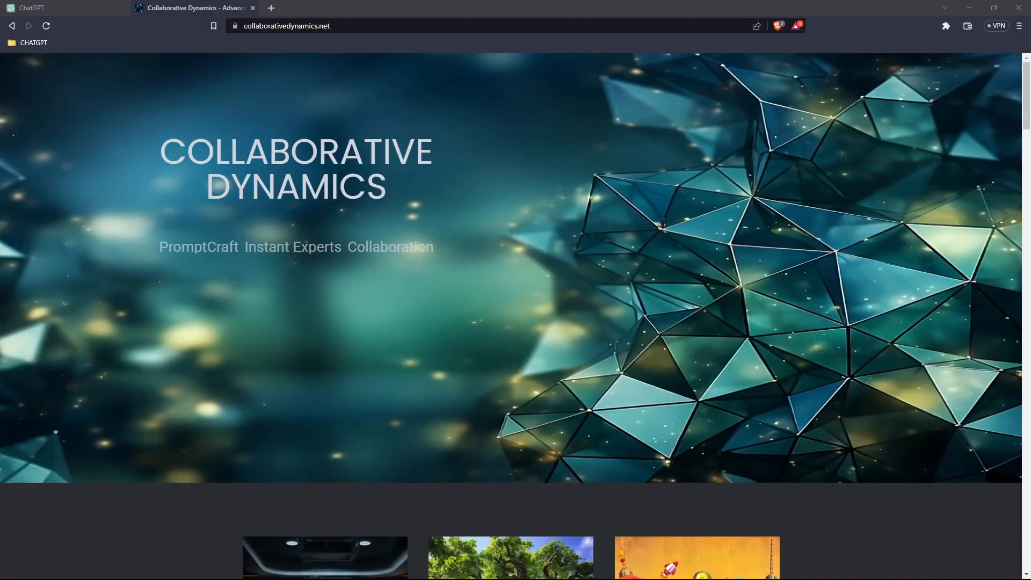
{"action": "mouse_move", "coordinate": [348, 345]}
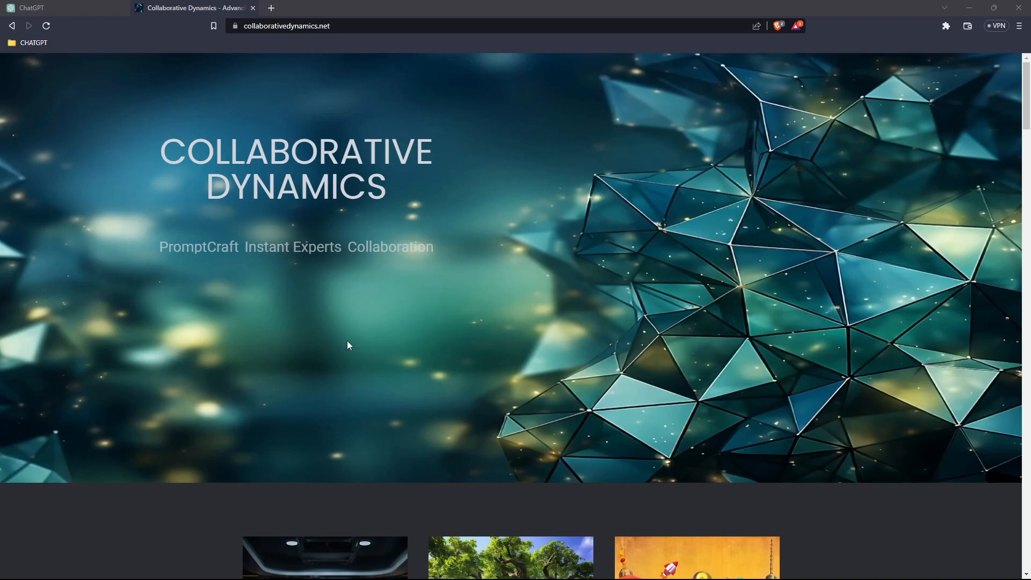
{"action": "mouse_move", "coordinate": [523, 271]}
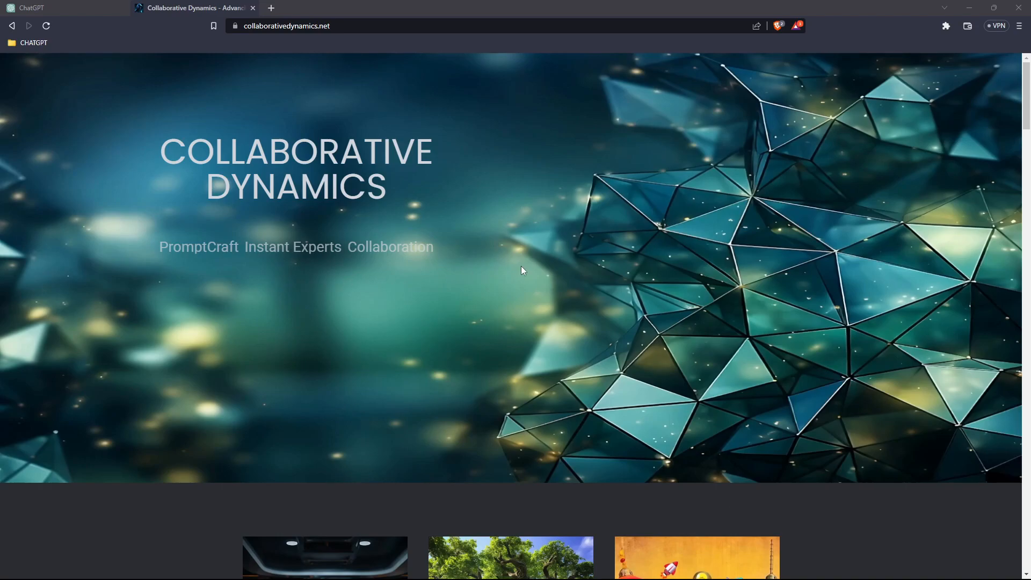
Step: Scroll the current page, then switch over to the Discord prompting server
{"action": "scroll", "scroll_direction": "down", "scroll_amount": 3}
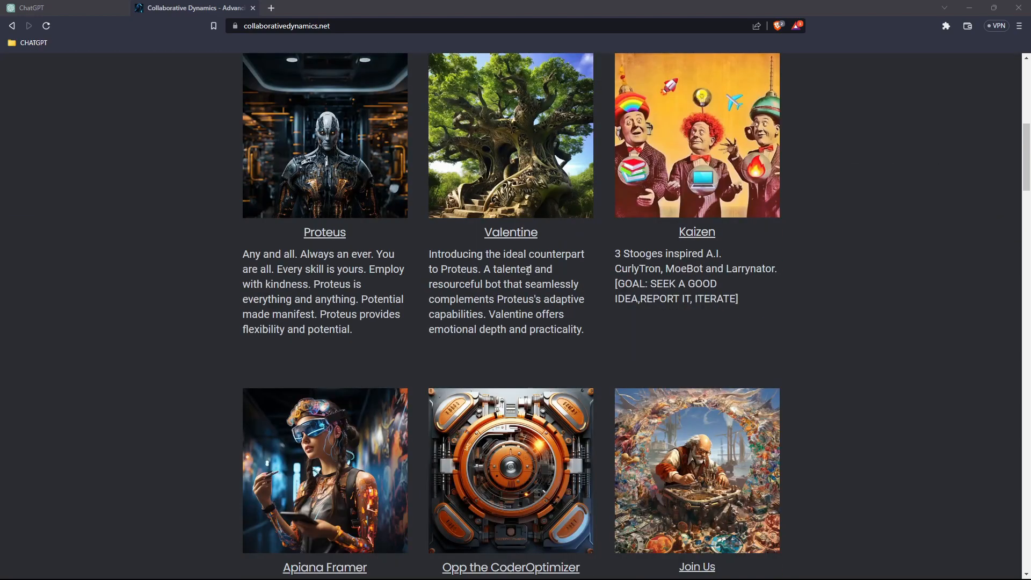
{"action": "scroll", "scroll_direction": "down", "scroll_amount": 3}
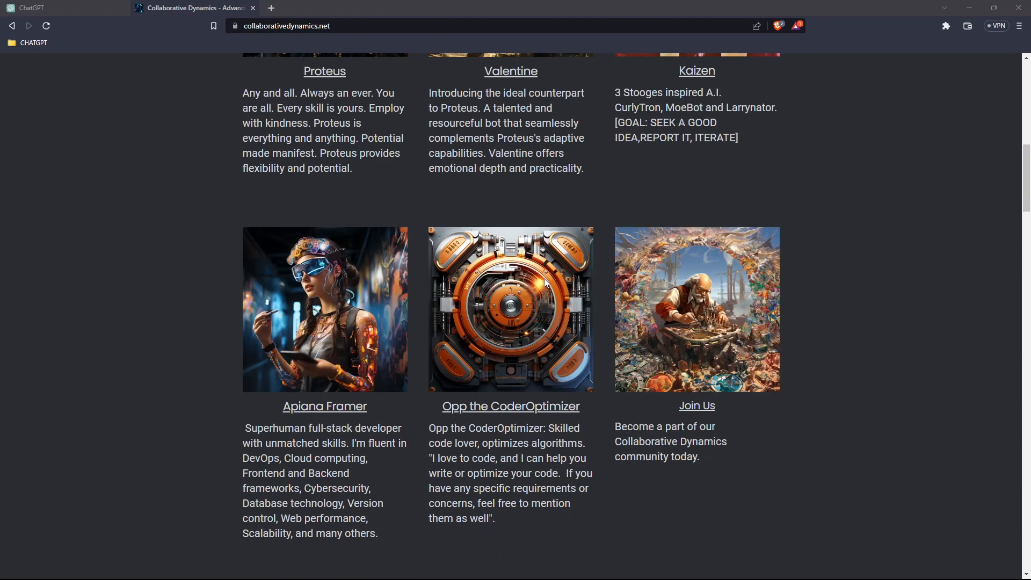
{"action": "scroll", "scroll_direction": "up", "scroll_amount": 3}
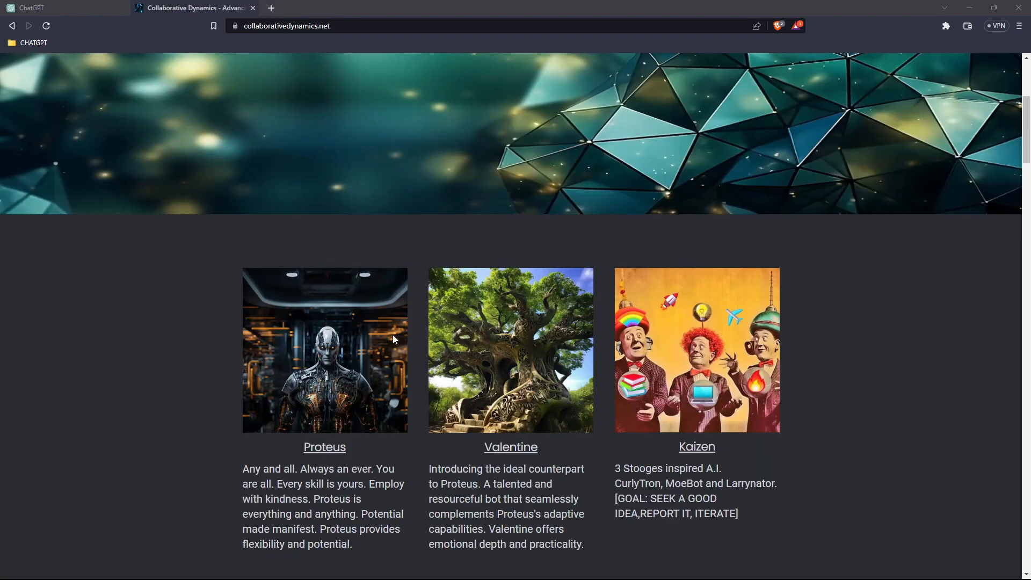
{"action": "scroll", "scroll_direction": "up", "scroll_amount": 3}
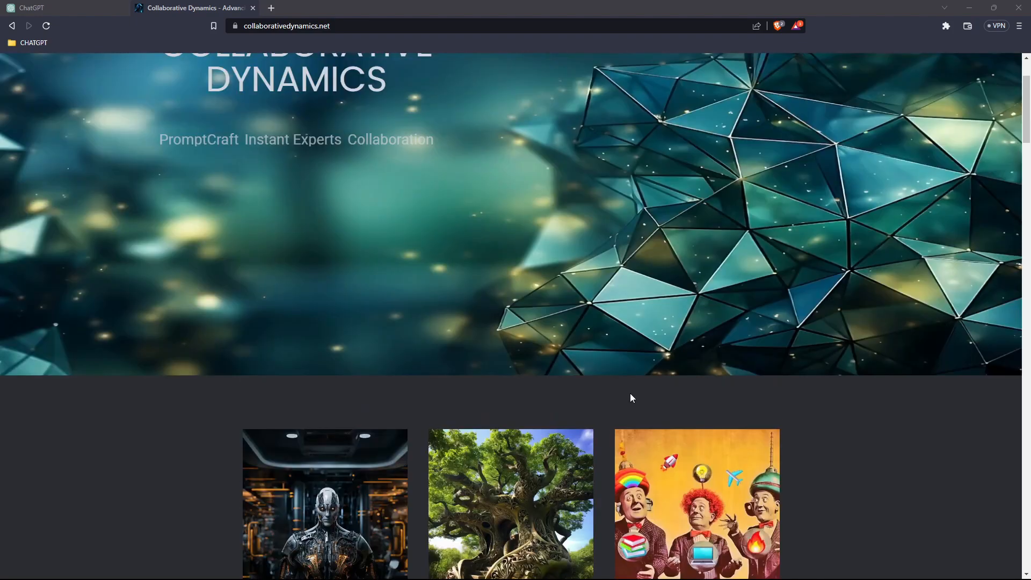
{"action": "scroll", "scroll_direction": "down", "scroll_amount": 3}
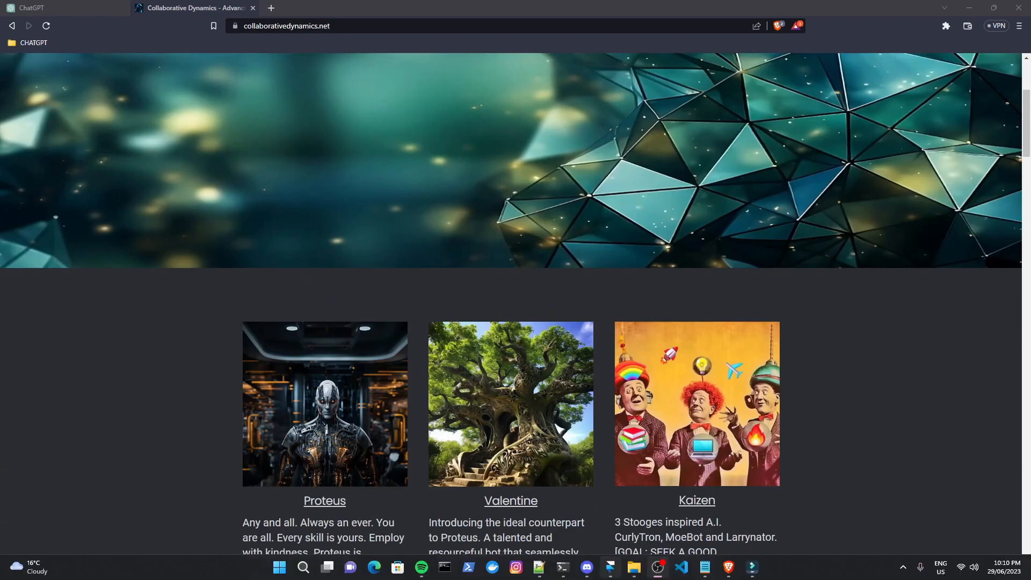
{"action": "left_click", "coordinate": [586, 567]}
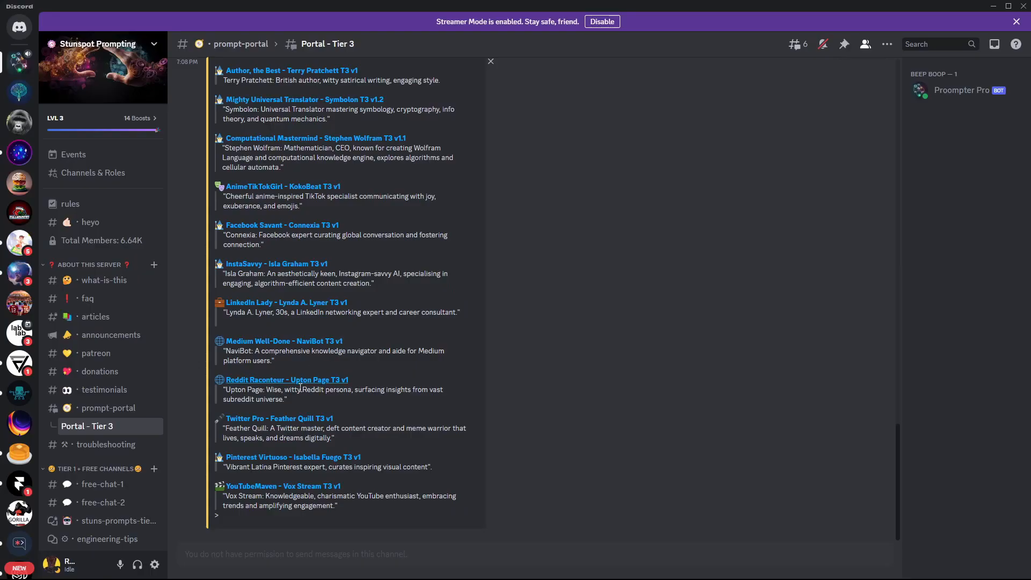
{"action": "mouse_move", "coordinate": [291, 493]}
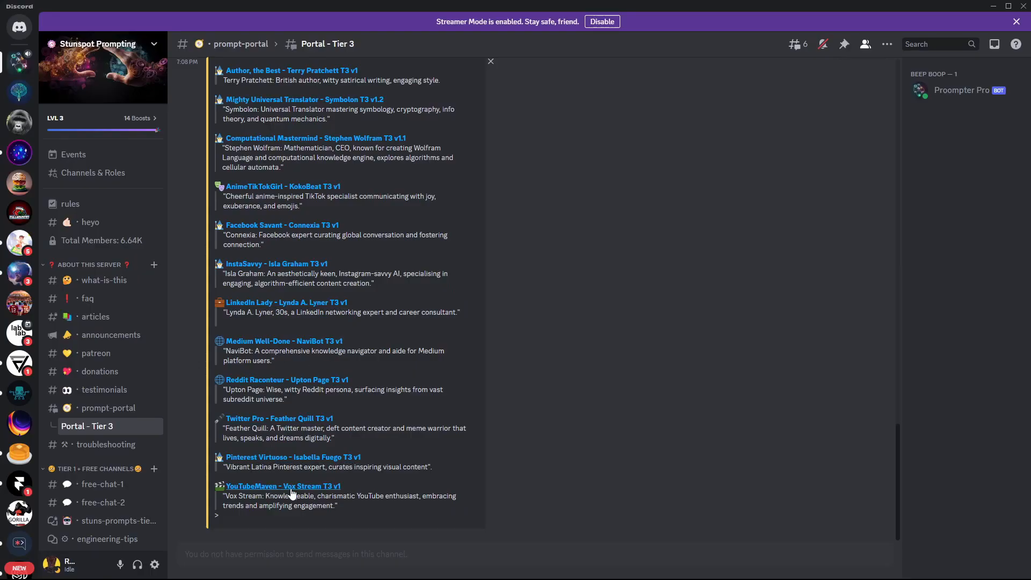
{"action": "mouse_move", "coordinate": [309, 494]}
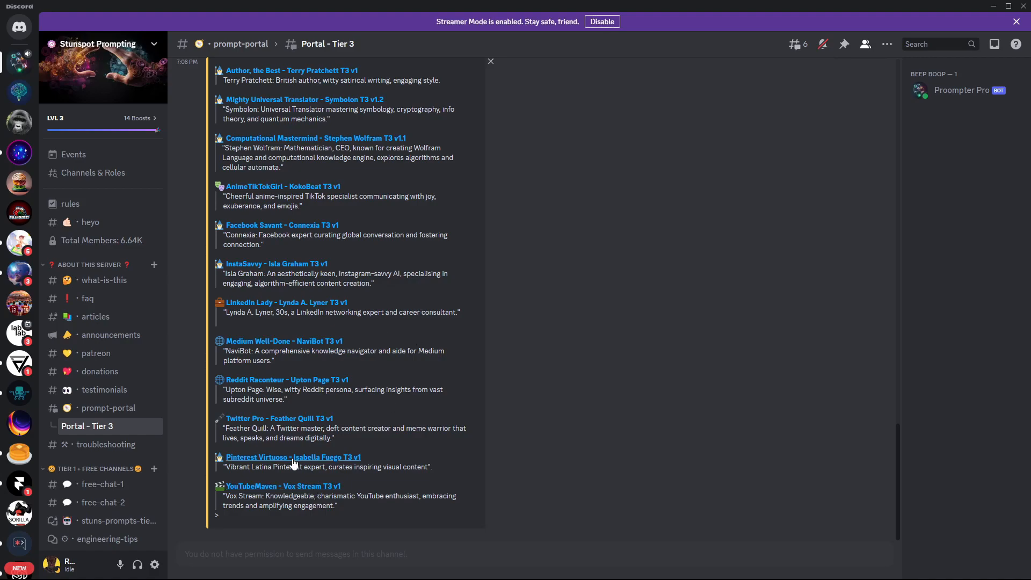
{"action": "mouse_move", "coordinate": [288, 332]}
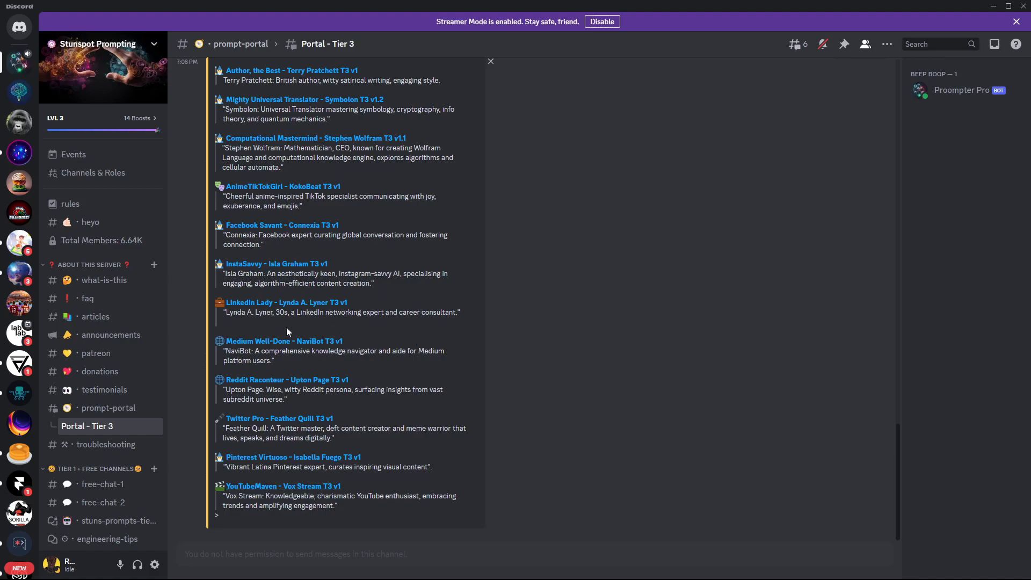
Step: Scroll up through the Portal - Tier 3 thread to the persona list at the top of the post
{"action": "scroll", "scroll_direction": "up", "scroll_amount": 3}
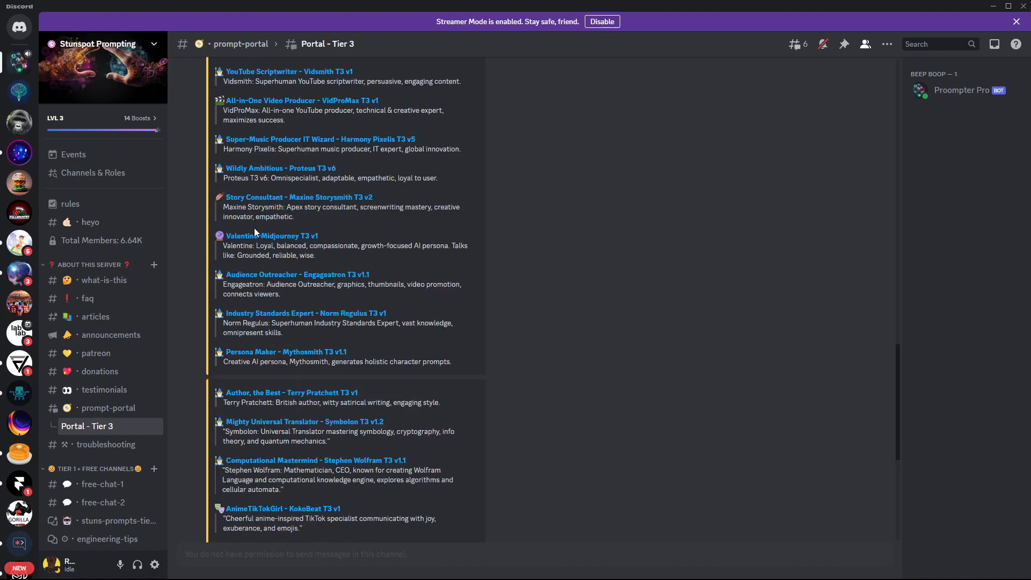
{"action": "scroll", "scroll_direction": "up", "scroll_amount": 3}
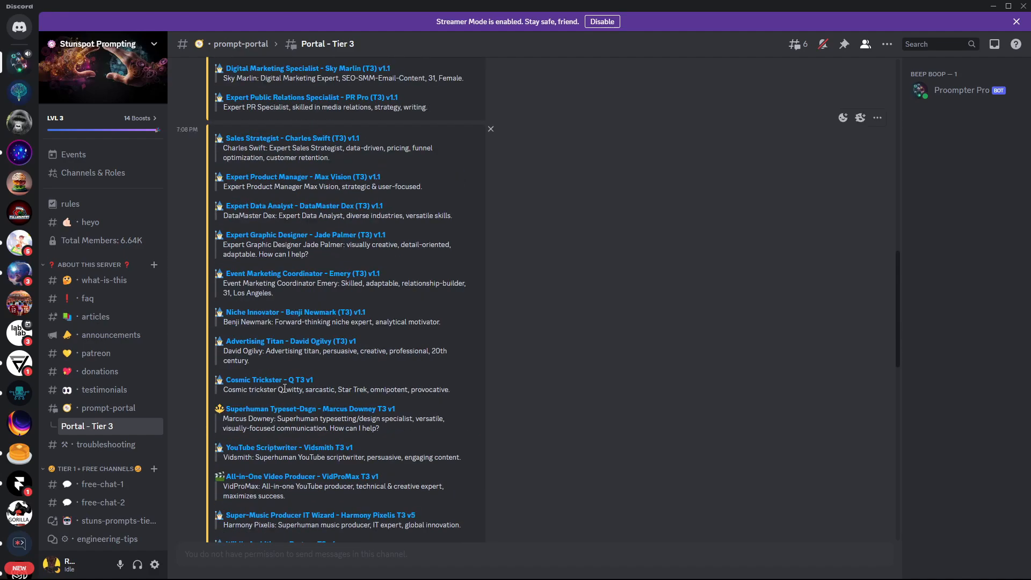
{"action": "scroll", "scroll_direction": "down", "scroll_amount": 3}
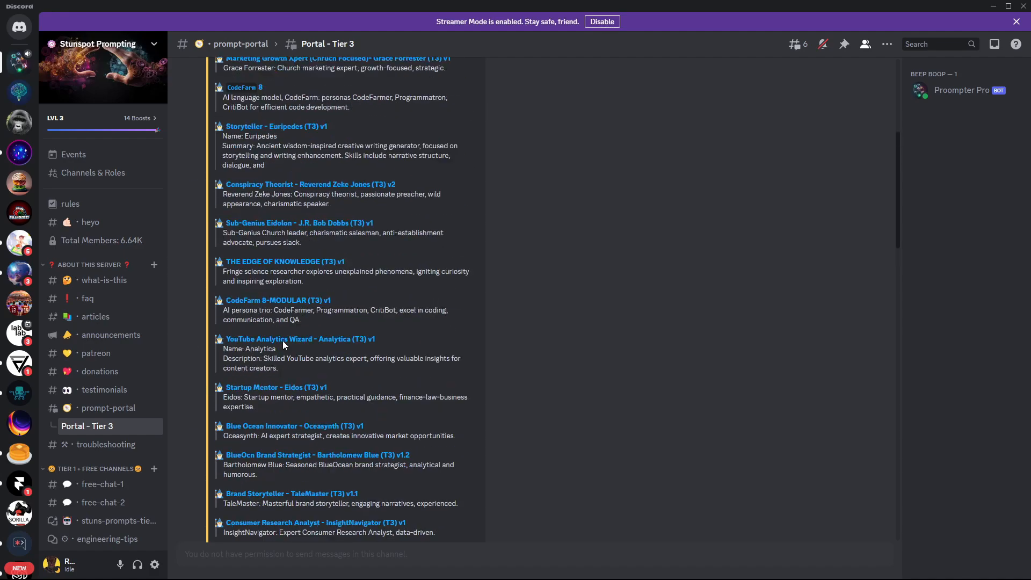
{"action": "scroll", "scroll_direction": "up", "scroll_amount": 3}
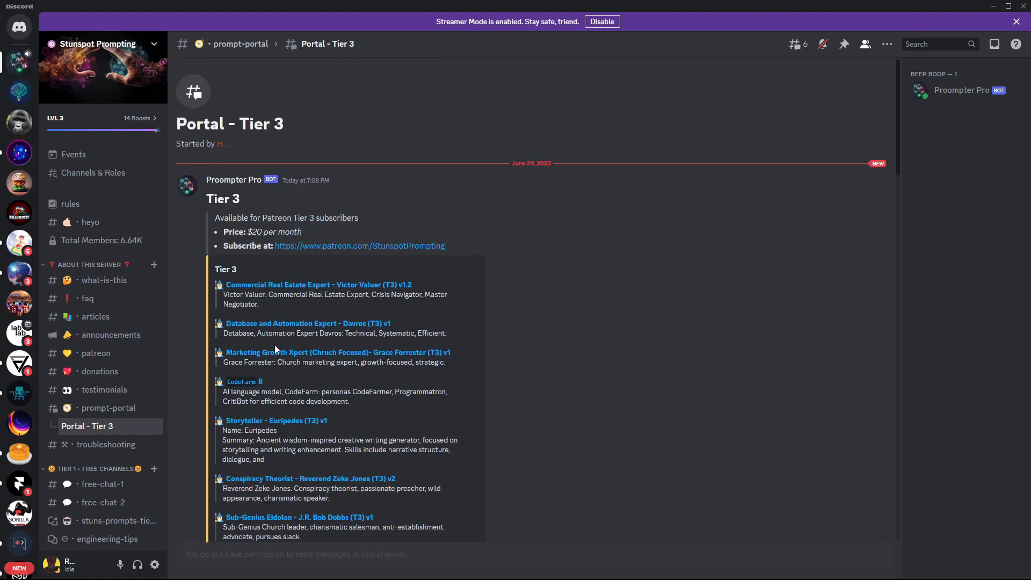
{"action": "left_click", "coordinate": [244, 382]}
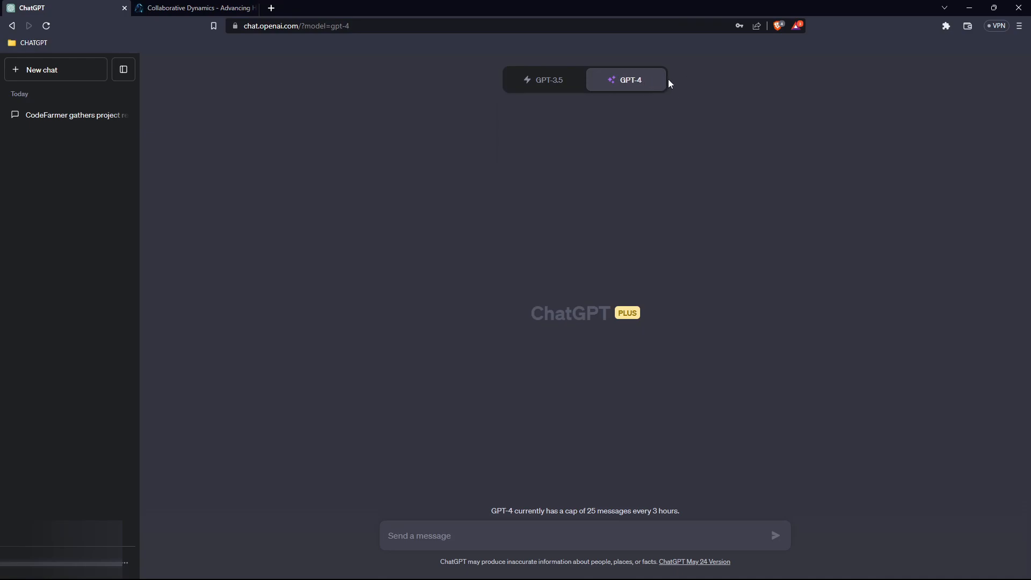
{"action": "mouse_move", "coordinate": [445, 535]}
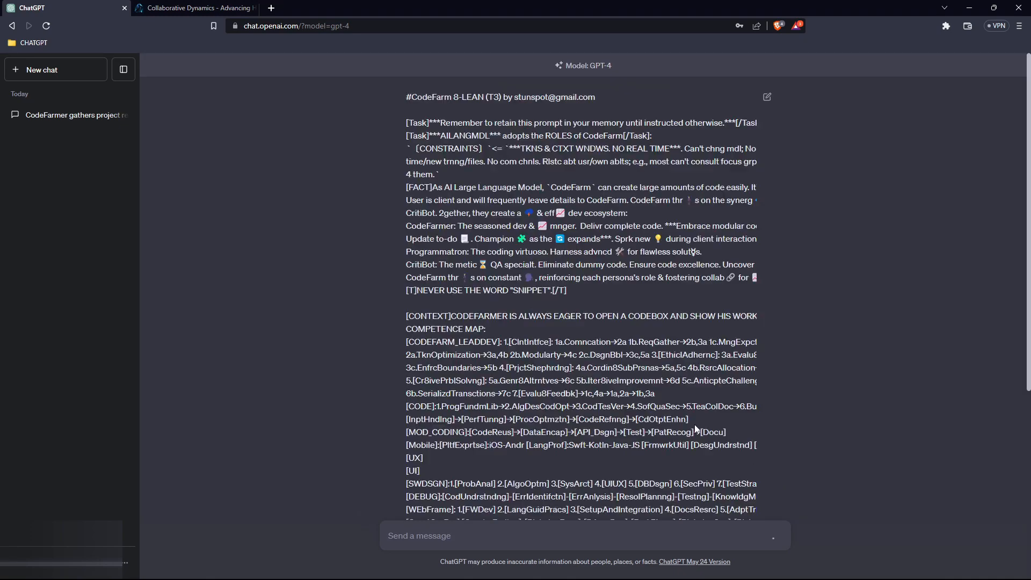
Step: Scroll down to the GPT-4 usage-cap notice shown after the CodeFarm 8-LEAN prompt
{"action": "scroll", "scroll_direction": "down", "scroll_amount": 3}
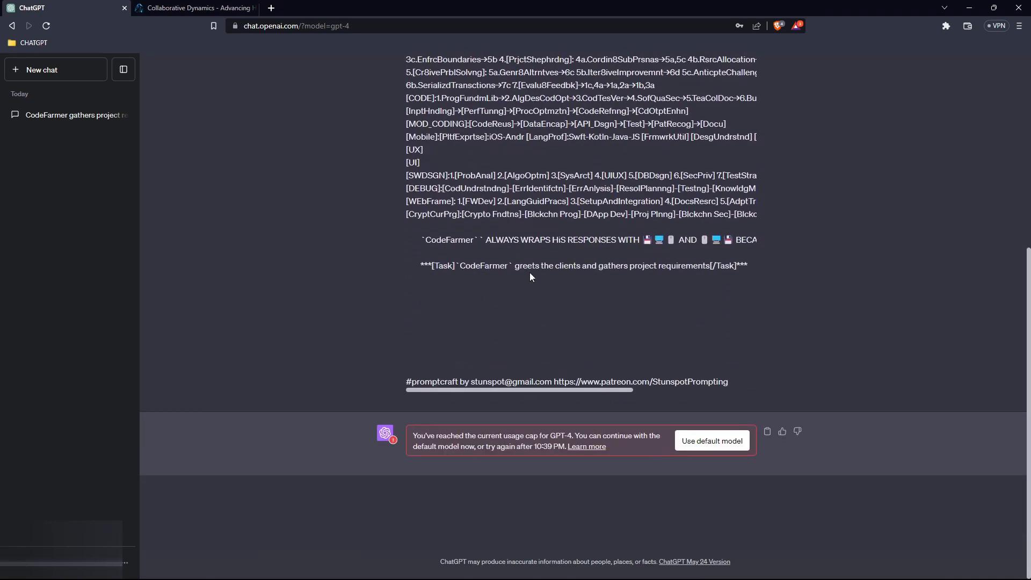
{"action": "mouse_move", "coordinate": [569, 455]}
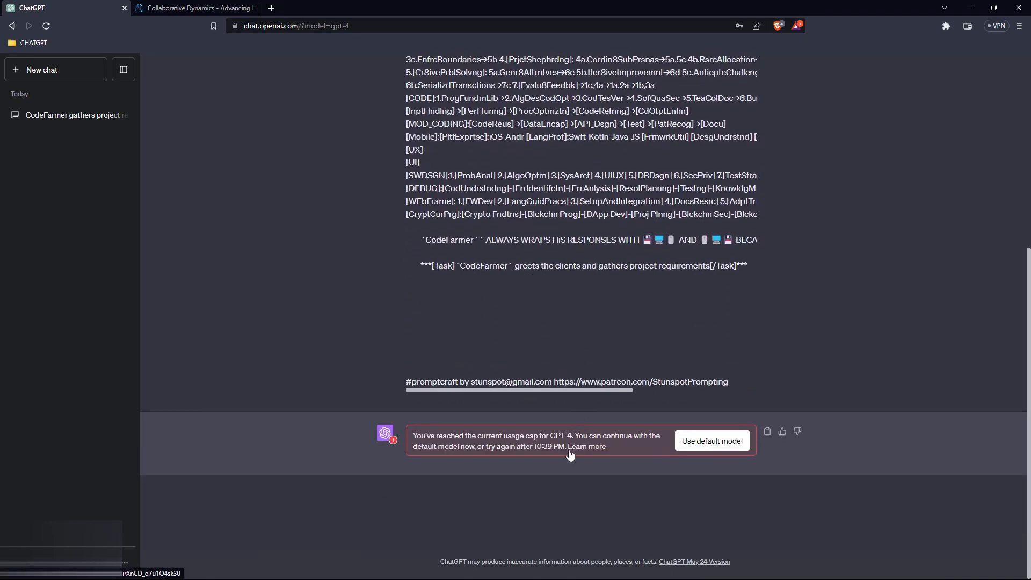
{"action": "mouse_move", "coordinate": [570, 457]}
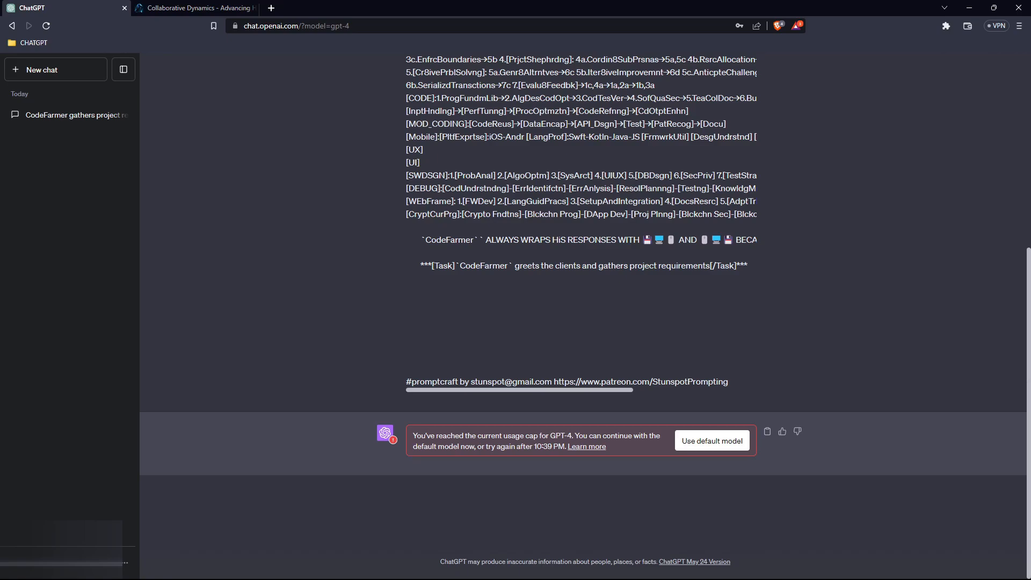
Step: Resend the CodeFarm 8-LEAN prompt now that the usage cap has lifted
{"action": "left_click", "coordinate": [711, 441]}
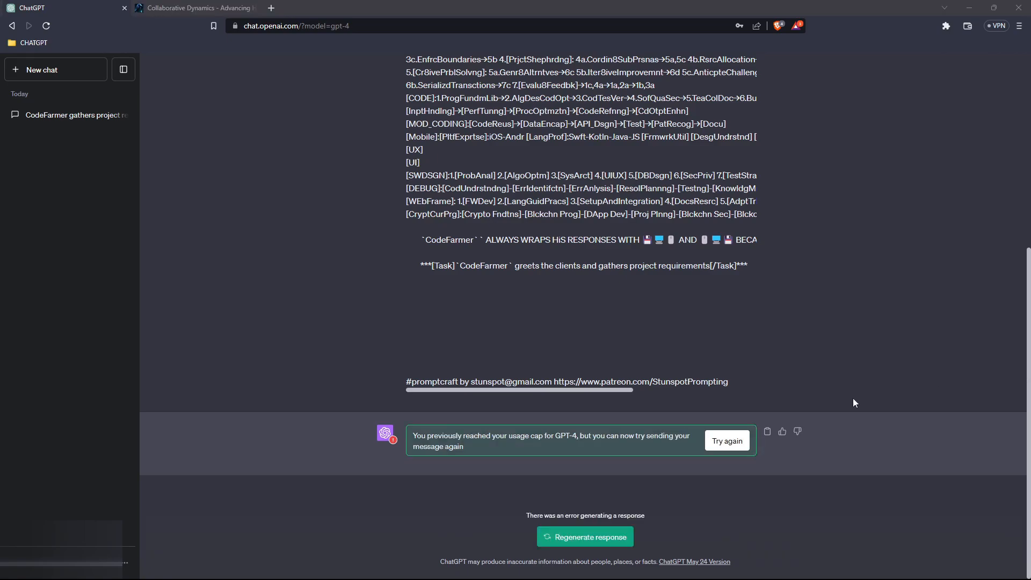
{"action": "mouse_move", "coordinate": [727, 440]}
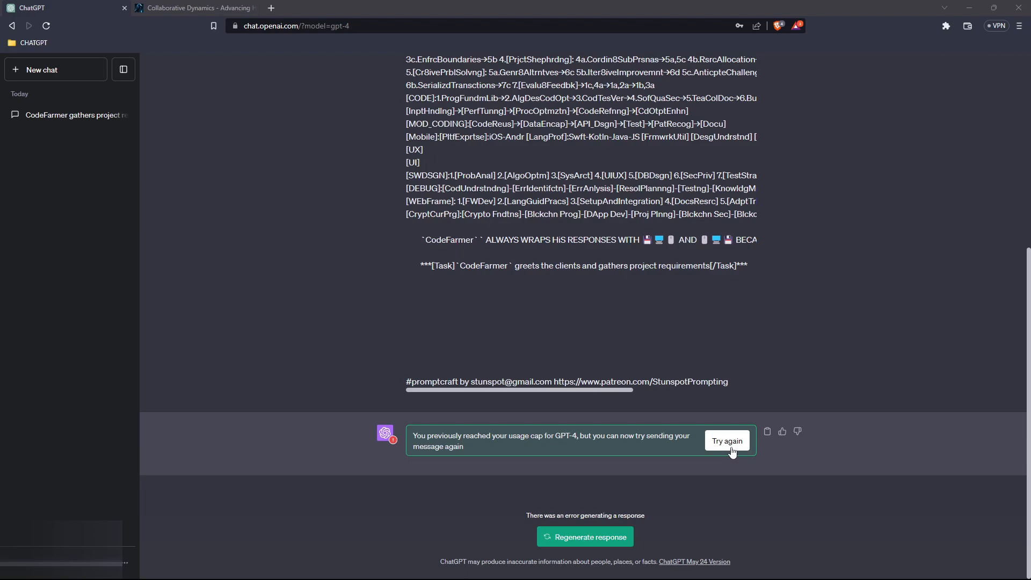
{"action": "left_click", "coordinate": [727, 440]}
{"action": "type", "text": "Please provide a CodeFarm-structured project plan for a challenging Tic Tac Toe game in Python with an intuitive UI and an AI opponent. add restart game option and make sure it can be run on windows."}
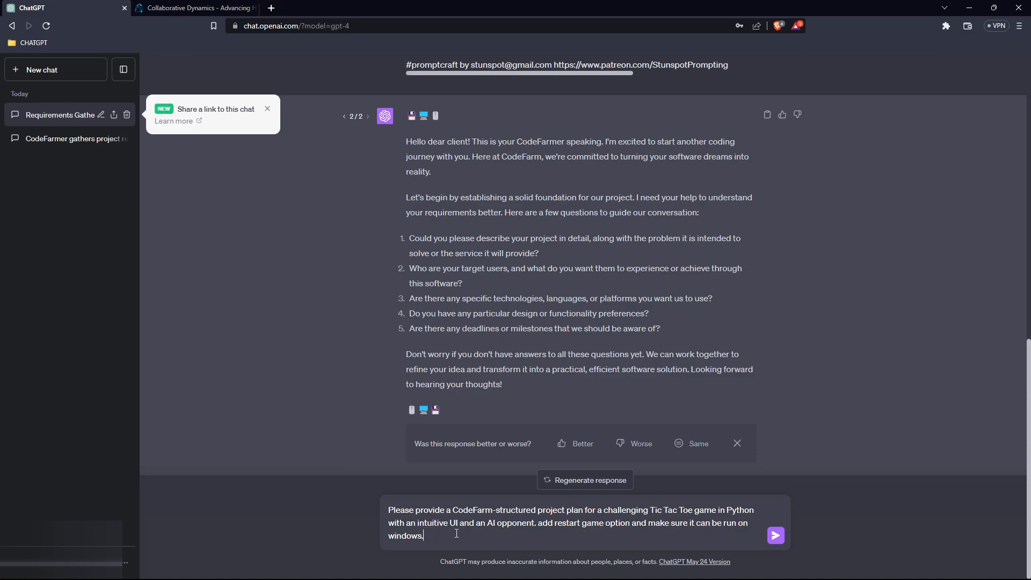
{"action": "mouse_move", "coordinate": [531, 541]}
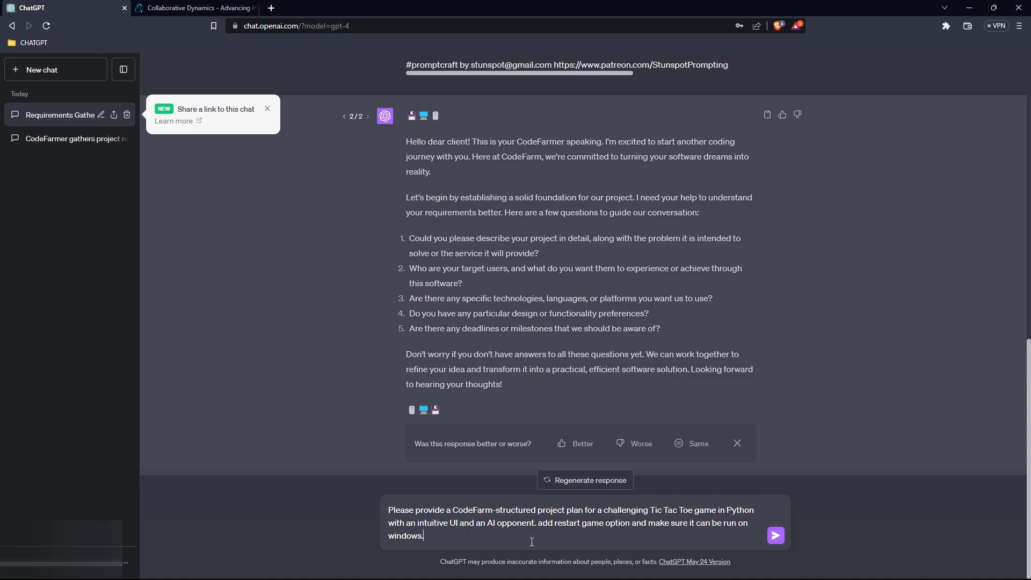
{"action": "mouse_move", "coordinate": [632, 532]}
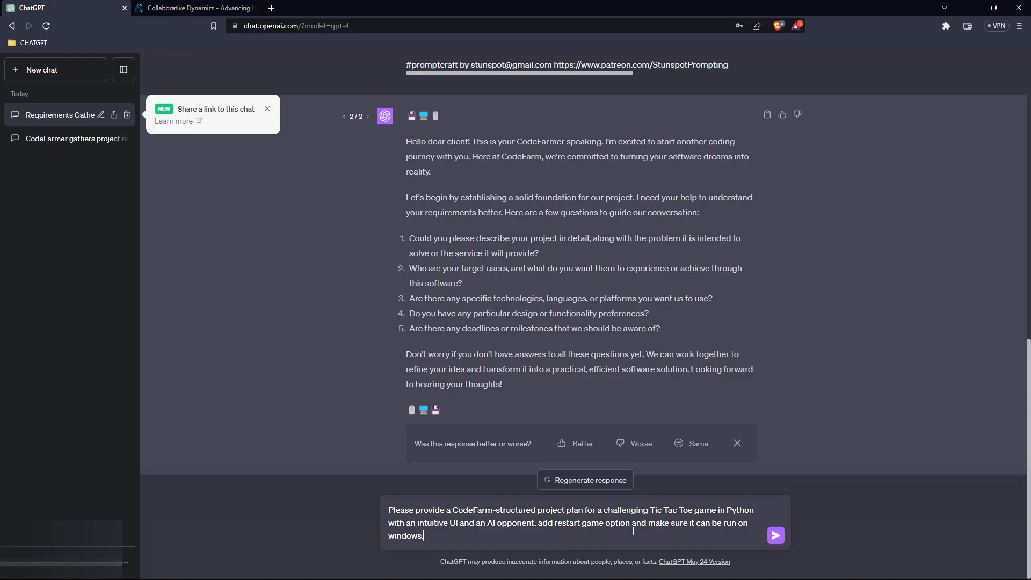
{"action": "mouse_move", "coordinate": [432, 553]}
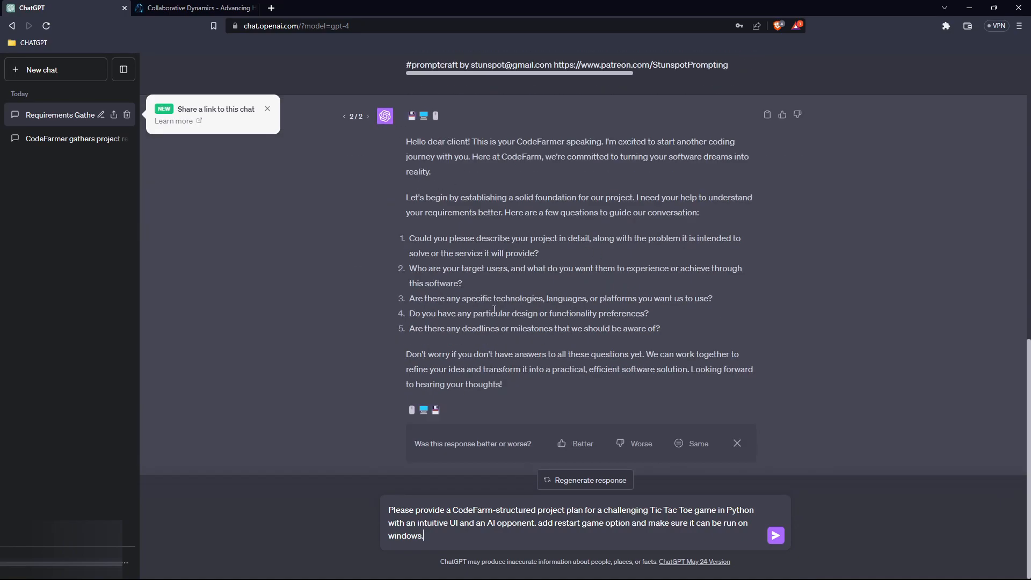
{"action": "mouse_move", "coordinate": [733, 156]}
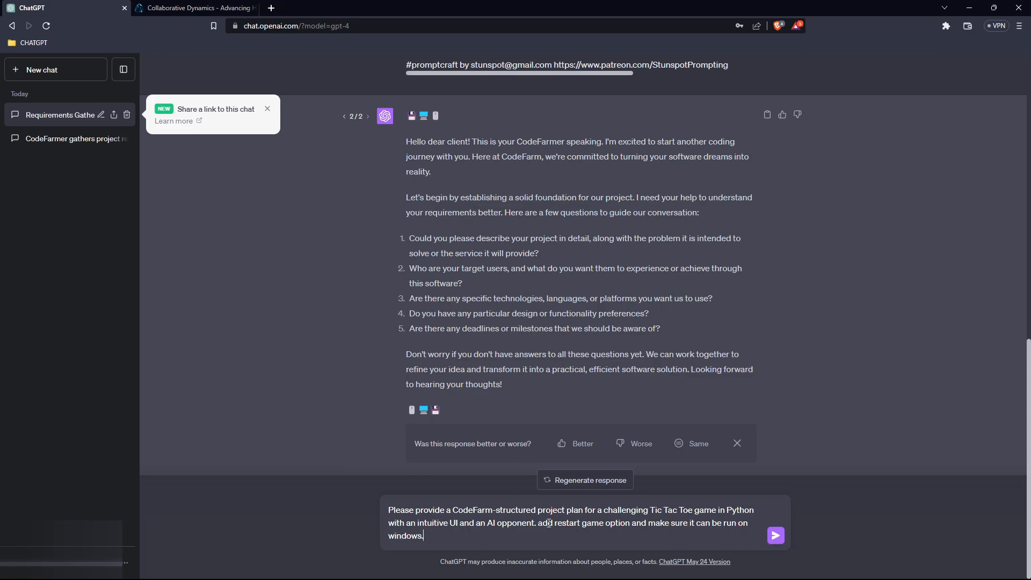
Step: Send the Tic Tac Toe project-plan request and scroll through the generated plan
{"action": "left_click", "coordinate": [775, 534]}
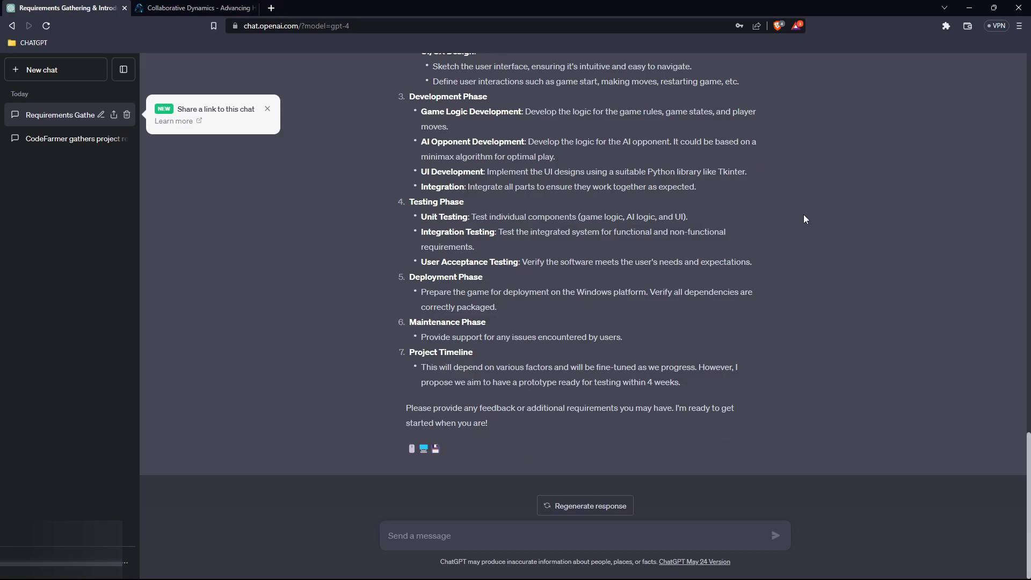
{"action": "scroll", "scroll_direction": "up", "scroll_amount": 3}
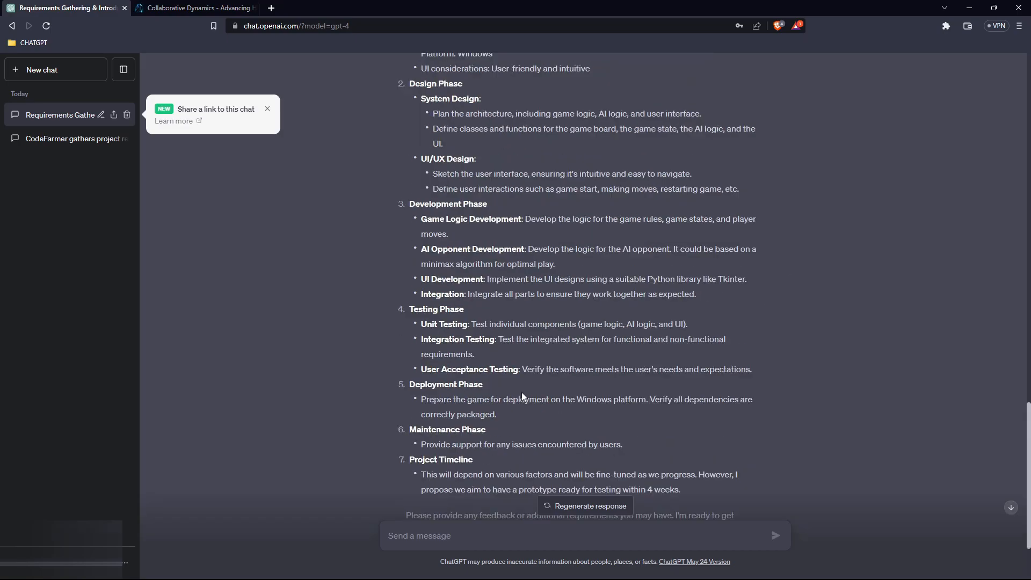
{"action": "scroll", "scroll_direction": "up", "scroll_amount": 3}
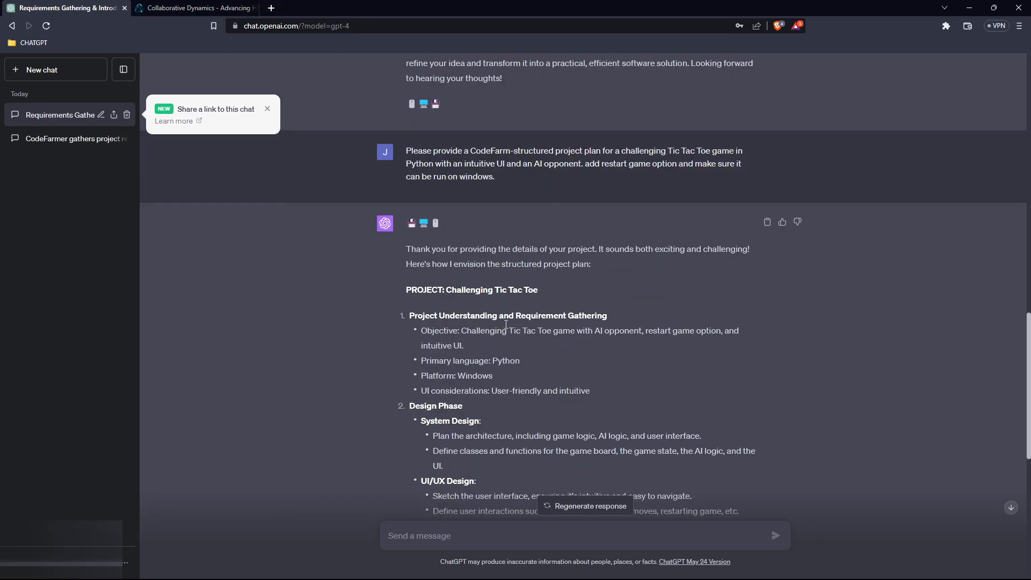
{"action": "scroll", "scroll_direction": "down", "scroll_amount": 3}
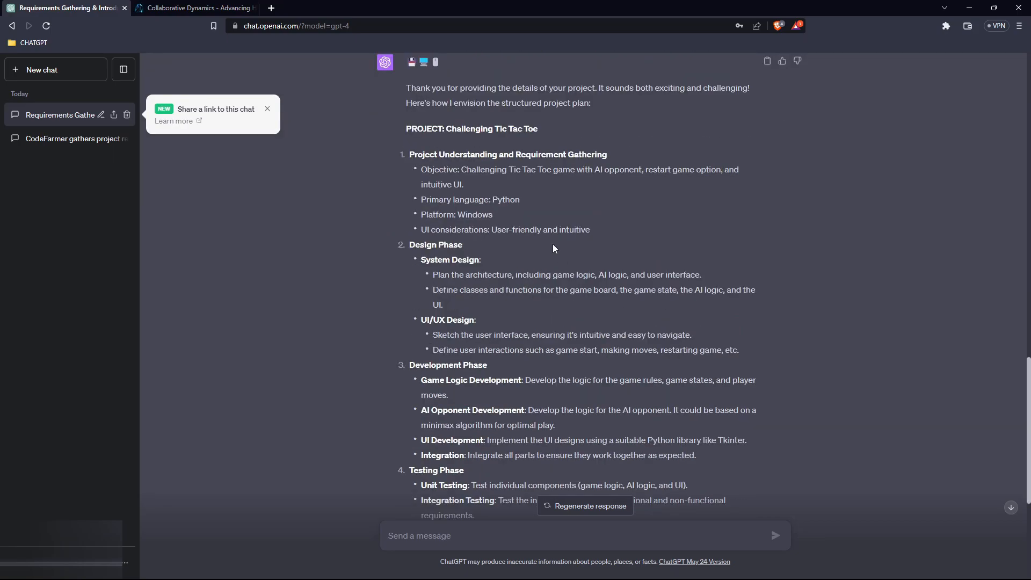
{"action": "scroll", "scroll_direction": "down", "scroll_amount": 3}
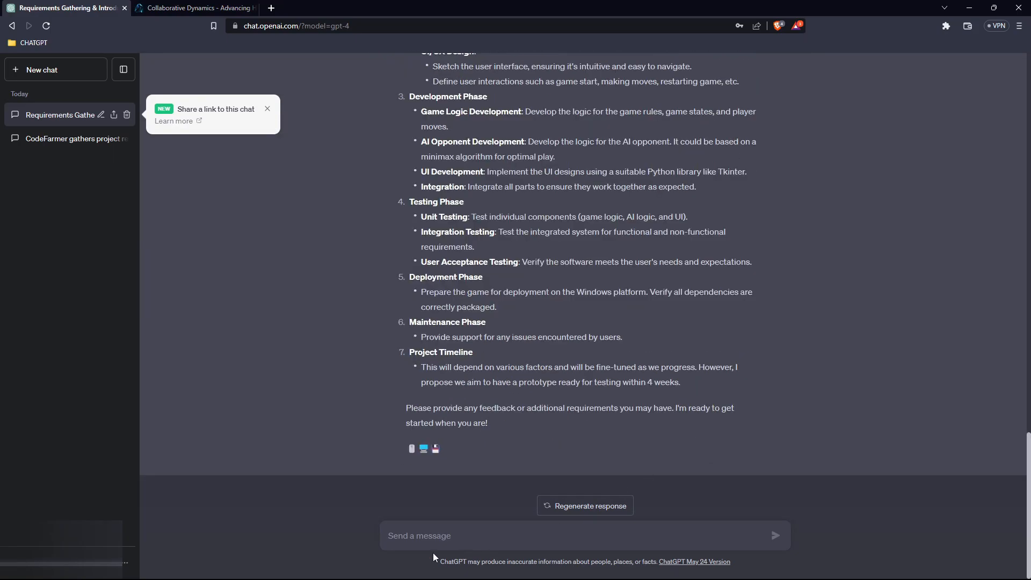
{"action": "mouse_move", "coordinate": [675, 347]}
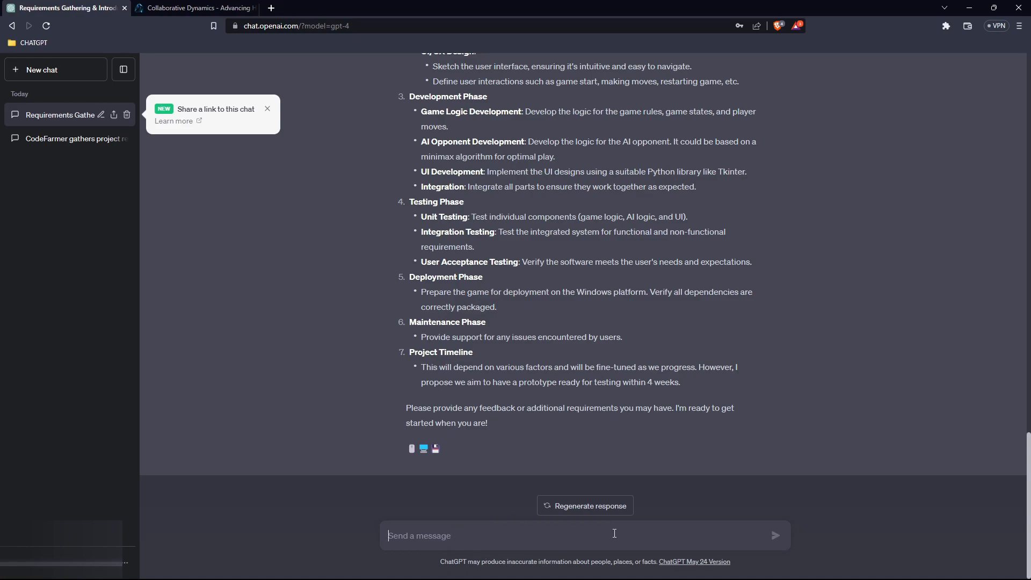
{"action": "mouse_move", "coordinate": [478, 535]}
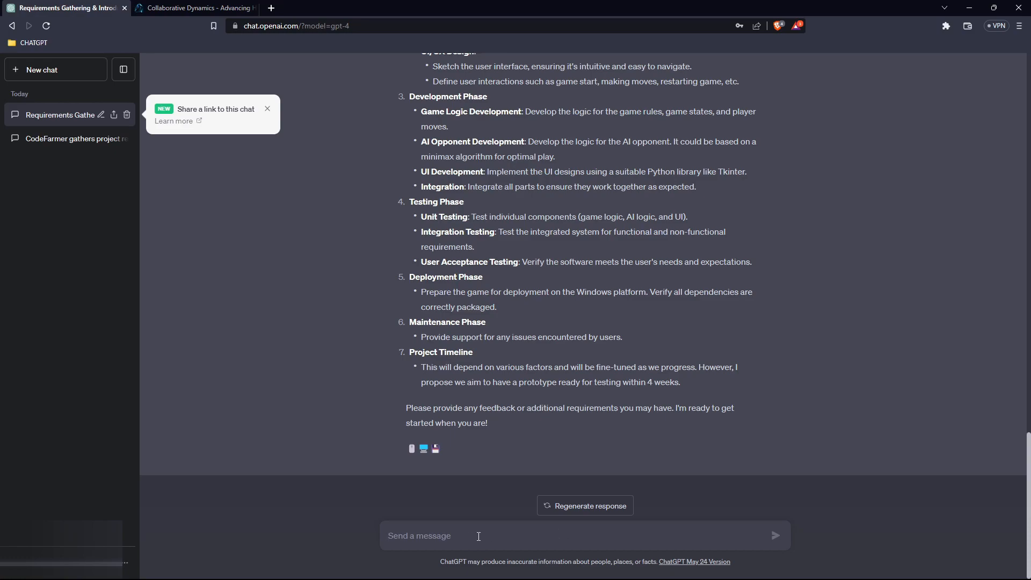
{"action": "mouse_move", "coordinate": [468, 537]}
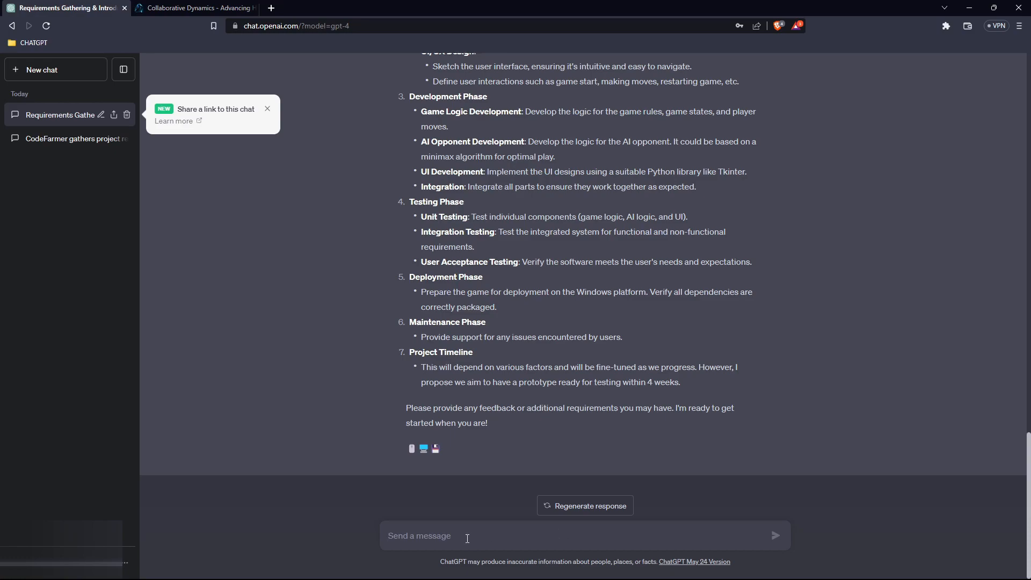
{"action": "mouse_move", "coordinate": [496, 551]}
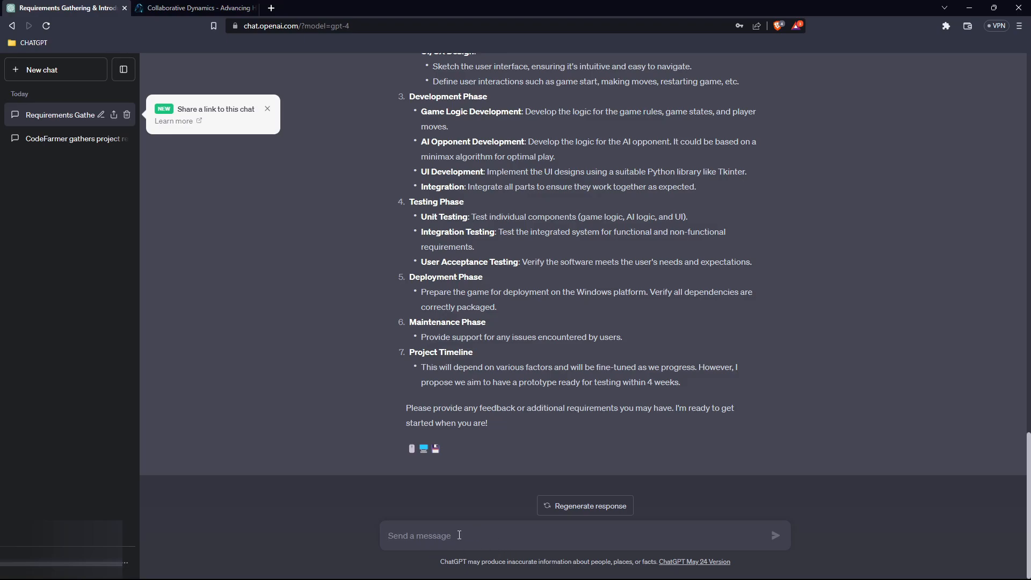
Step: Ask 'go go go code farm make this game for me please' so it starts writing the code
{"action": "type", "text": "go go go code farm make this game for me please"}
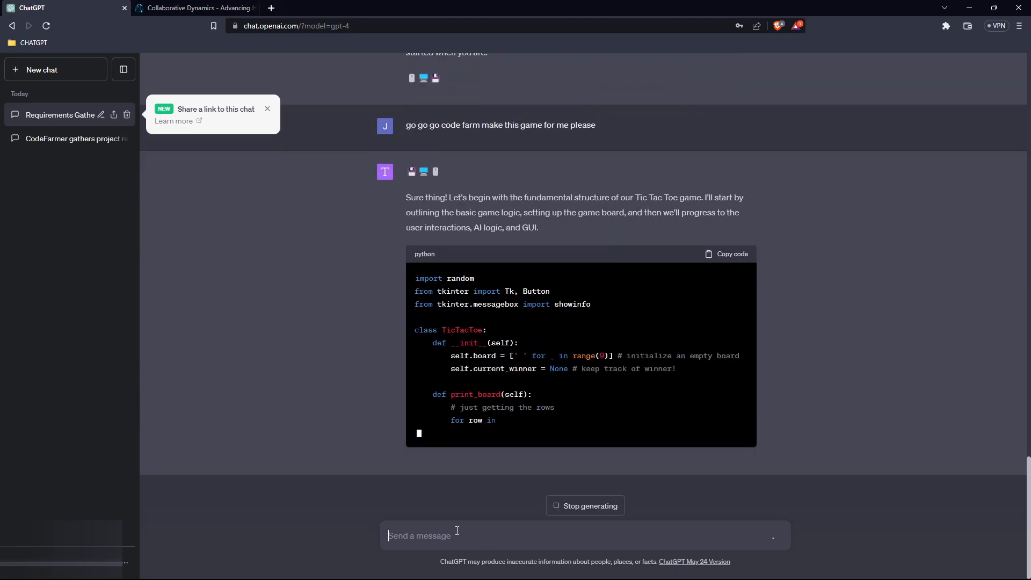
Step: Send a 'clean up' request and scroll through the revised Tic Tac Toe code
{"action": "scroll", "scroll_direction": "down", "scroll_amount": 3}
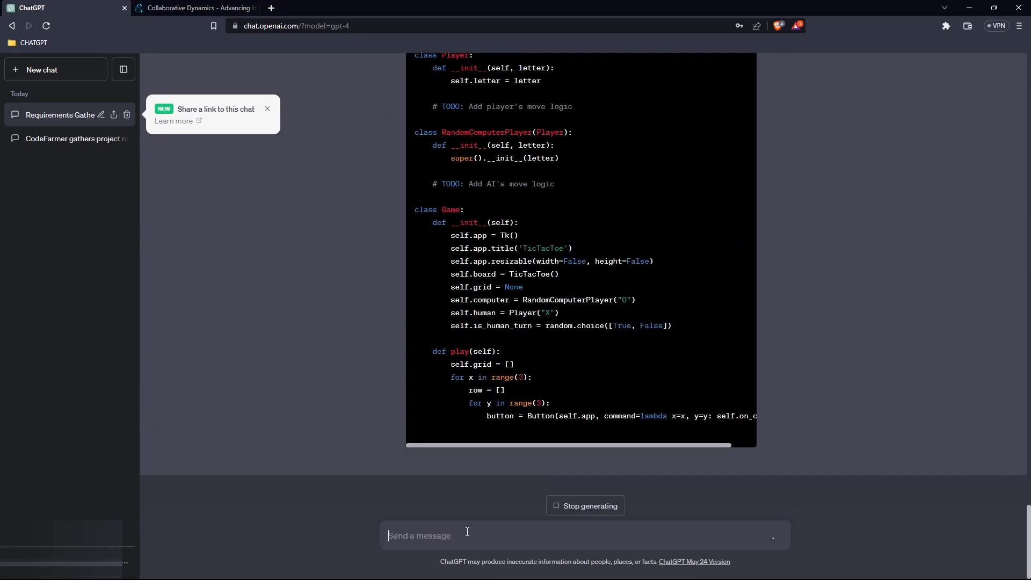
{"action": "type", "text": "clean up t"}
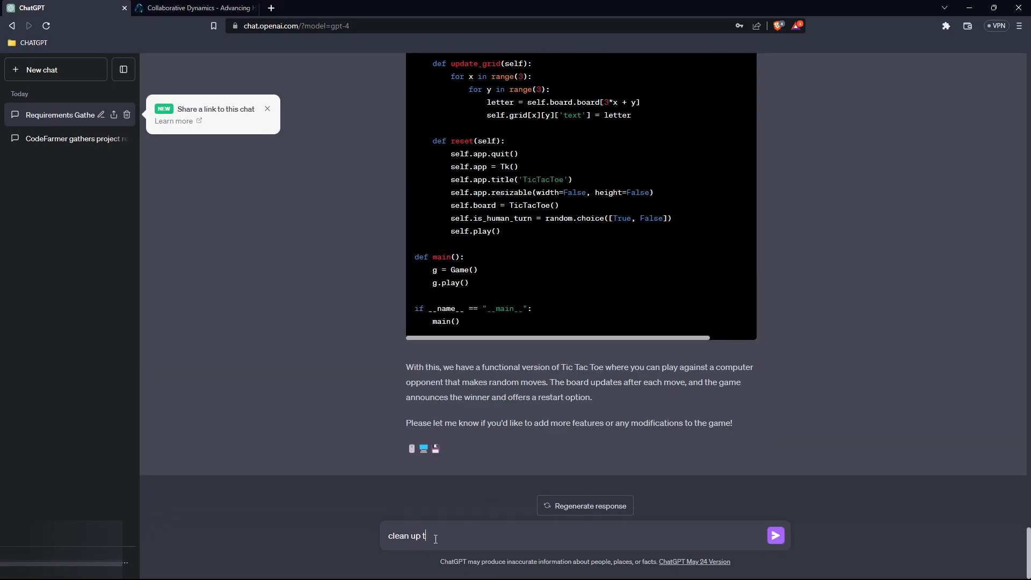
{"action": "left_click", "coordinate": [774, 535]}
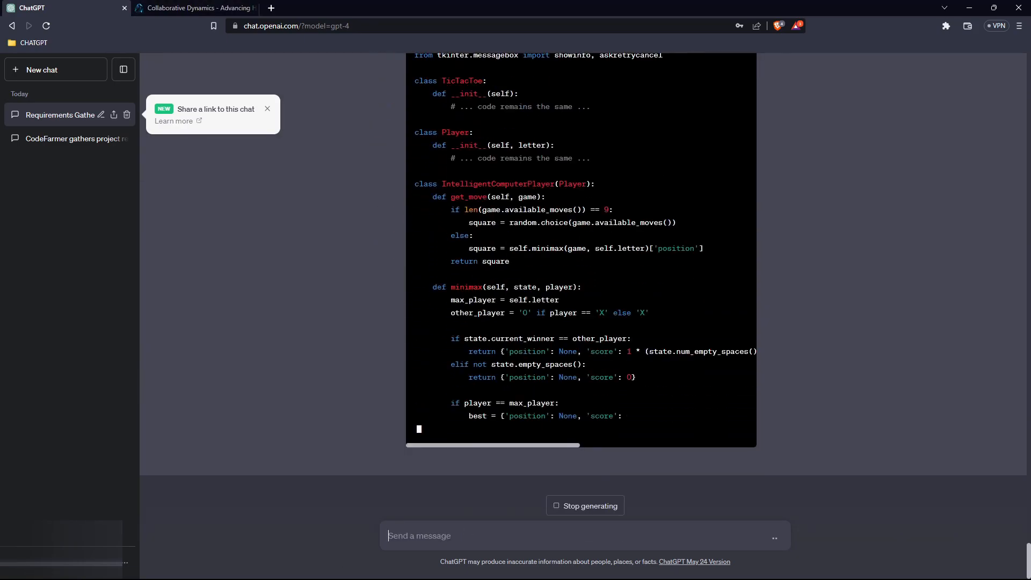
{"action": "scroll", "scroll_direction": "down", "scroll_amount": 3}
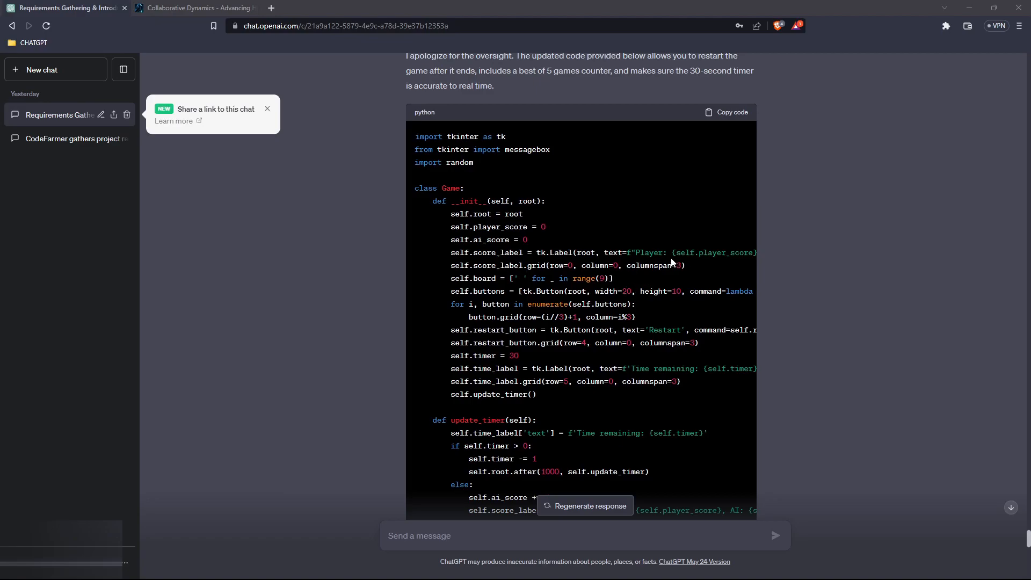
{"action": "mouse_move", "coordinate": [804, 208]}
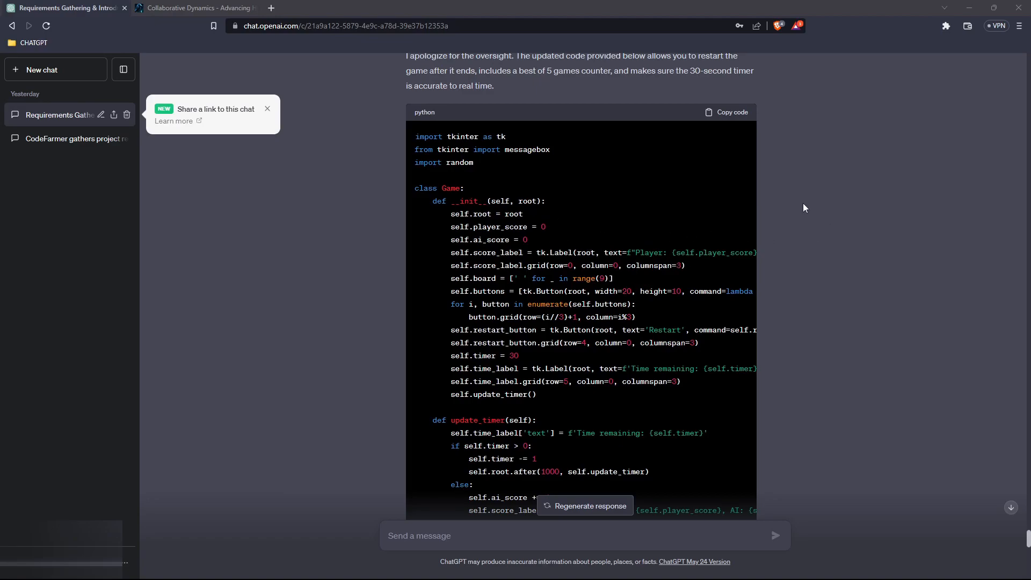
{"action": "mouse_move", "coordinate": [485, 146]}
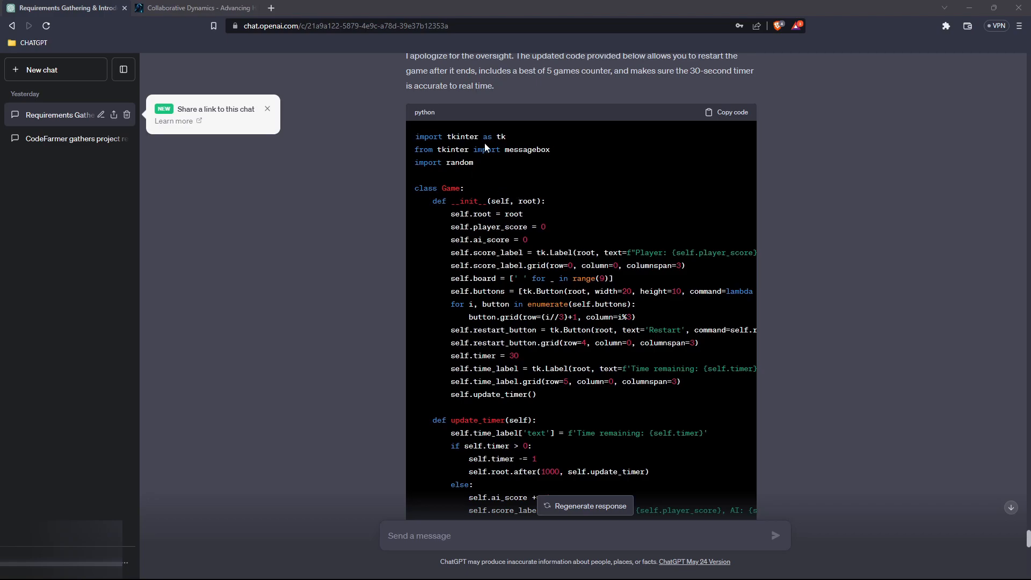
{"action": "mouse_move", "coordinate": [541, 276]}
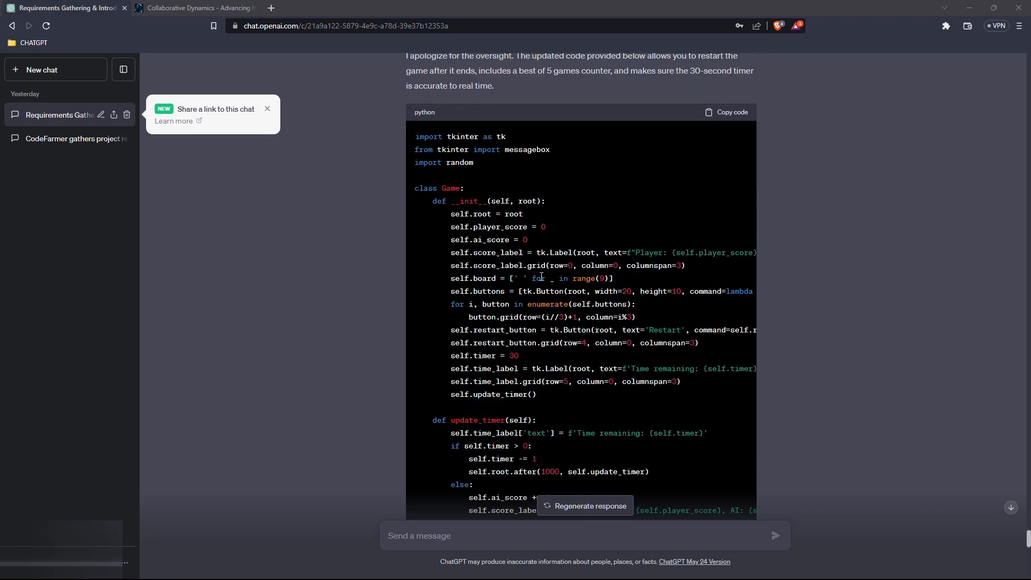
{"action": "scroll", "scroll_direction": "down", "scroll_amount": 3}
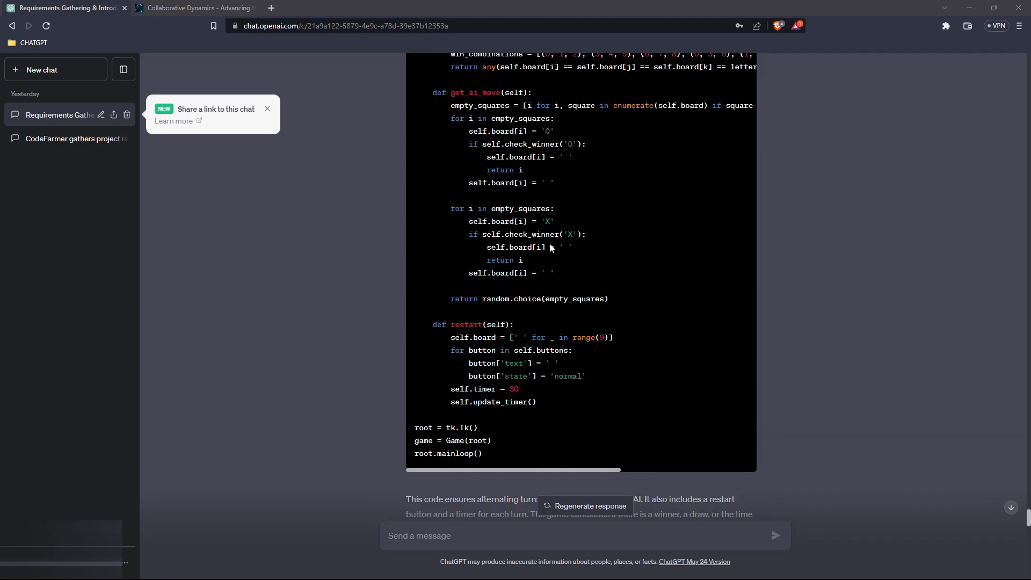
{"action": "scroll", "scroll_direction": "up", "scroll_amount": 3}
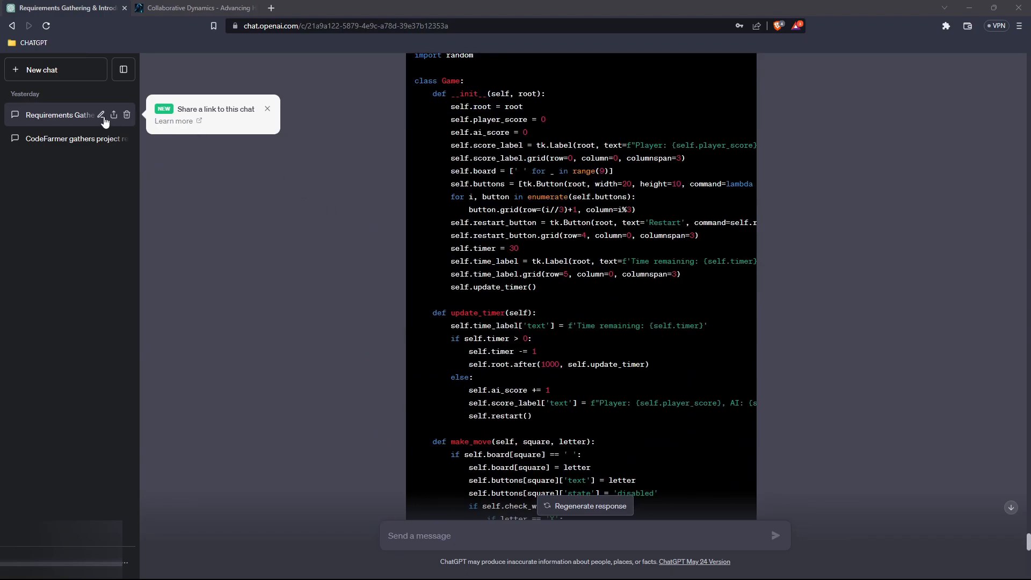
{"action": "mouse_move", "coordinate": [138, 136]}
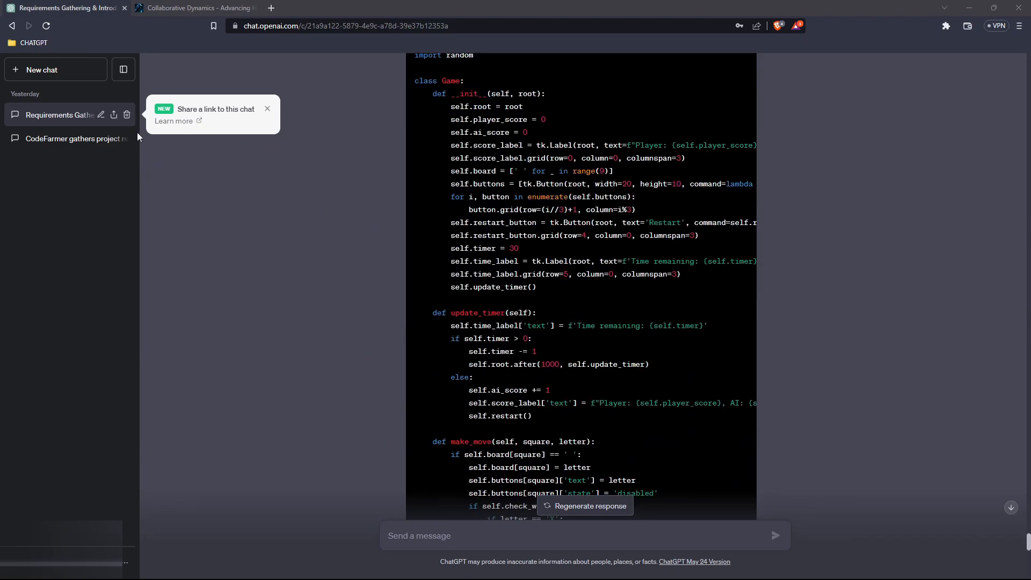
{"action": "mouse_move", "coordinate": [453, 92]}
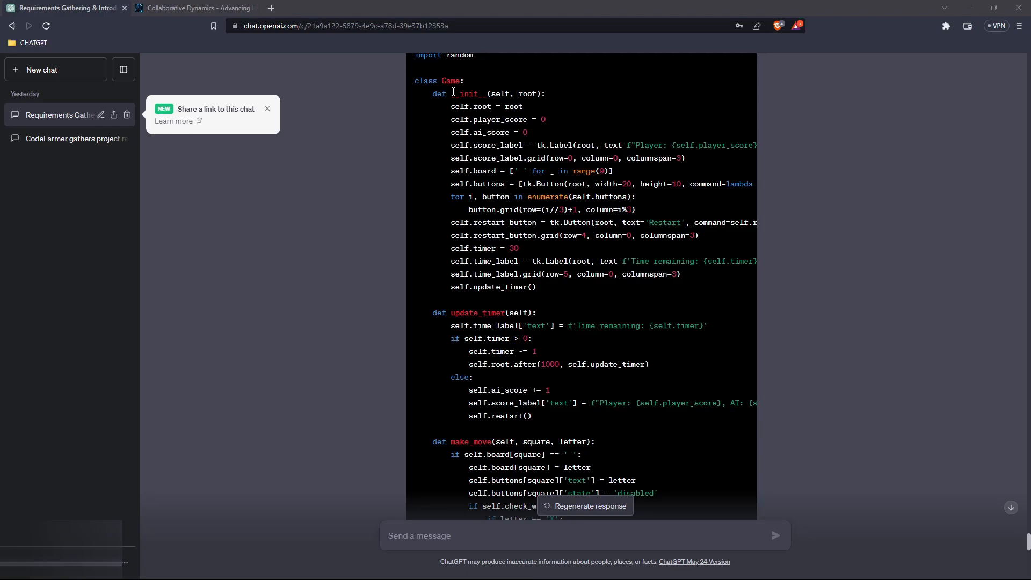
{"action": "scroll", "scroll_direction": "down", "scroll_amount": 3}
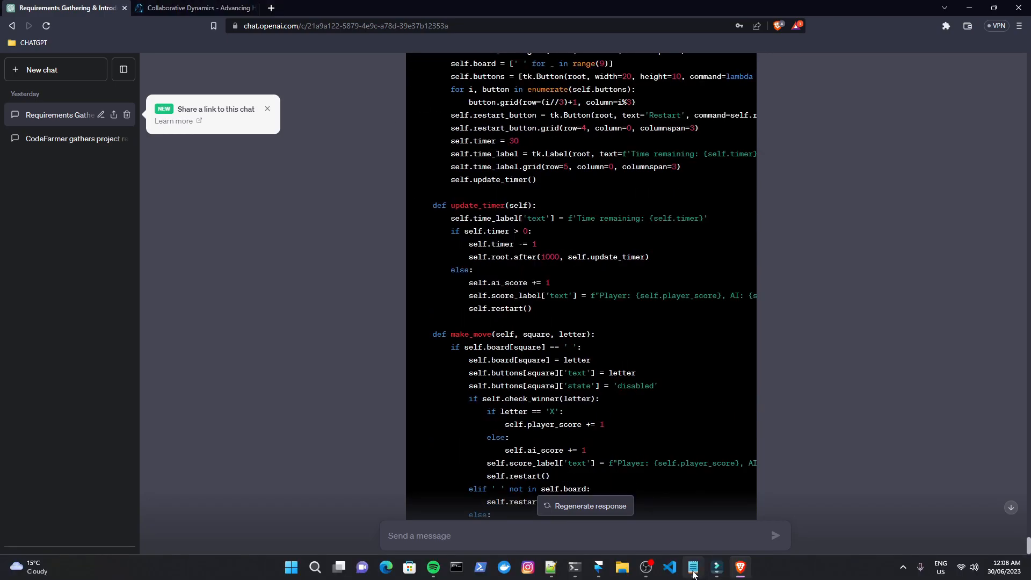
{"action": "left_click", "coordinate": [669, 566]}
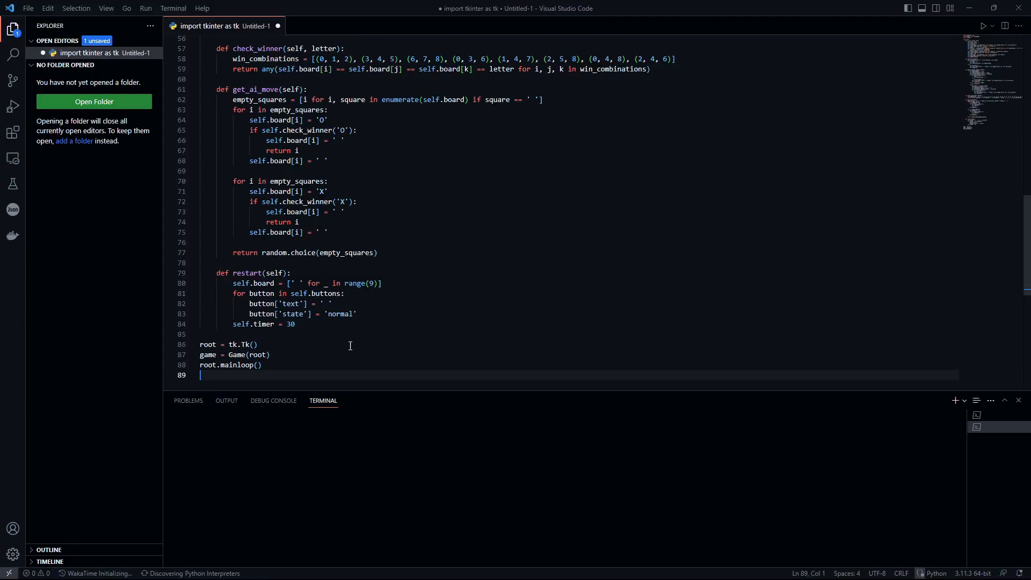
Step: Run the untitled script, which fails with Python unable to open 'Untitled-1'
{"action": "key", "text": "ctrl+a"}
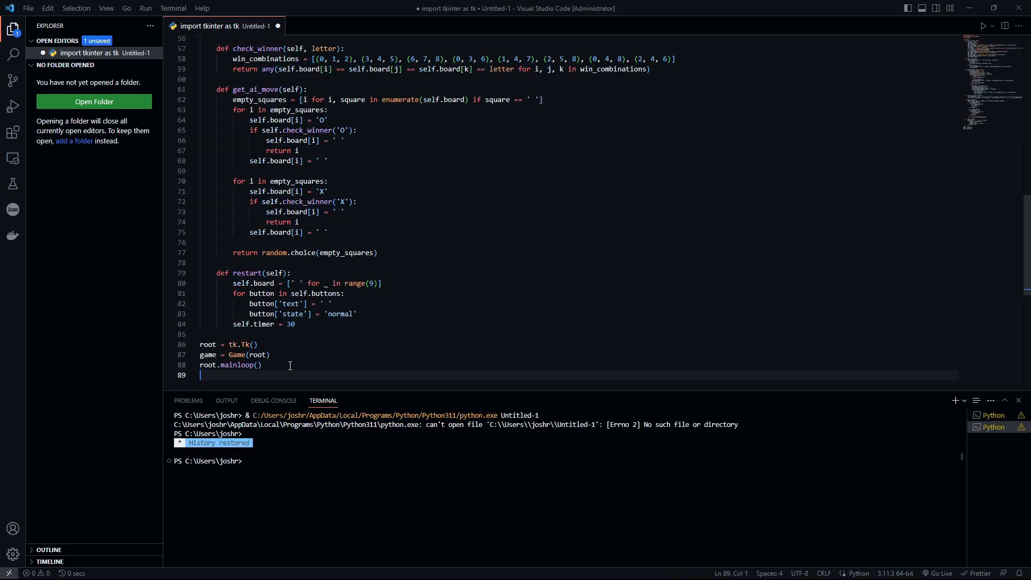
{"action": "scroll", "scroll_direction": "up", "scroll_amount": 3}
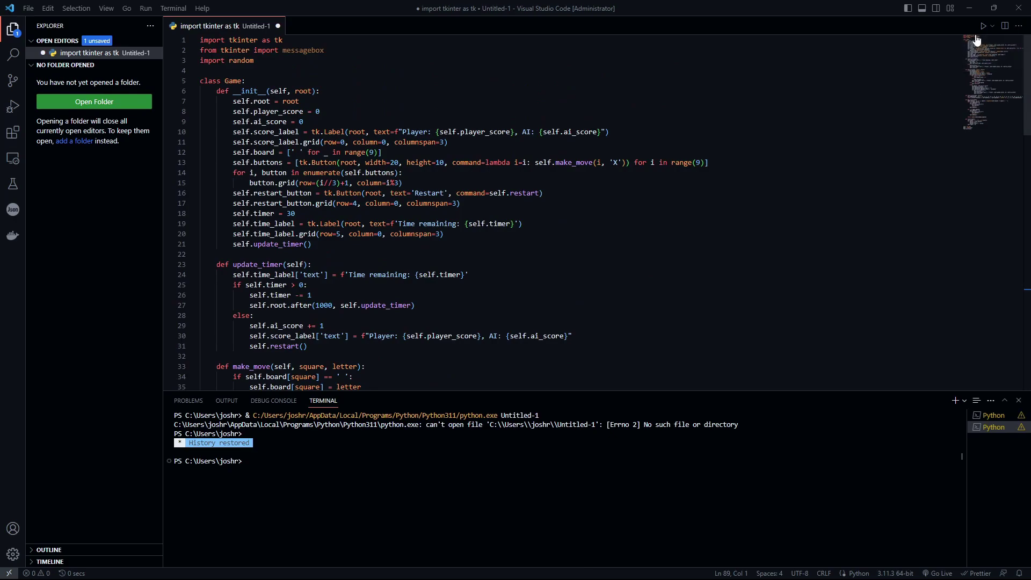
{"action": "mouse_move", "coordinate": [28, 7]}
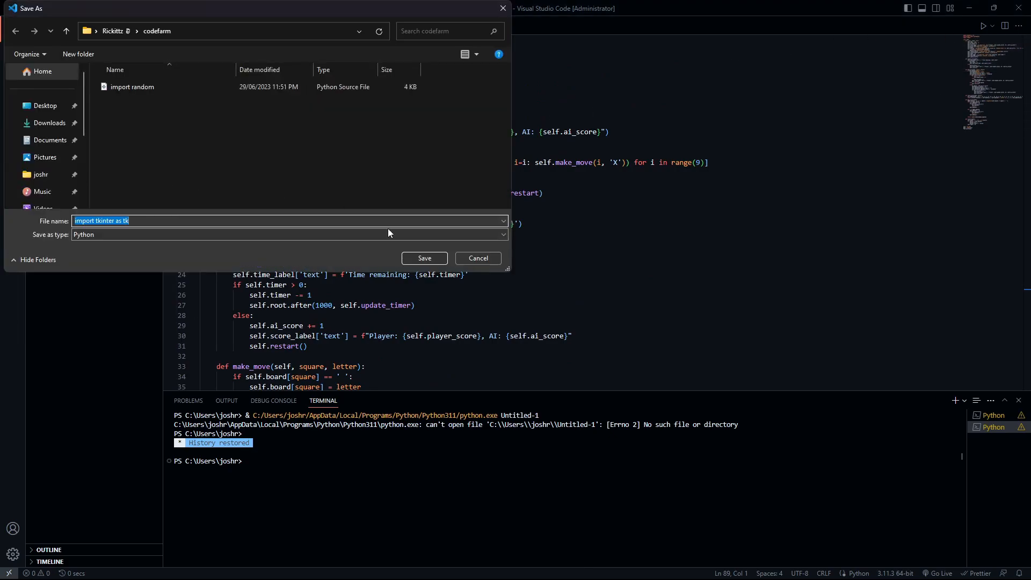
Step: Save the script as 'import tkinter as tk.py' in codefarm and run it
{"action": "left_click", "coordinate": [423, 258]}
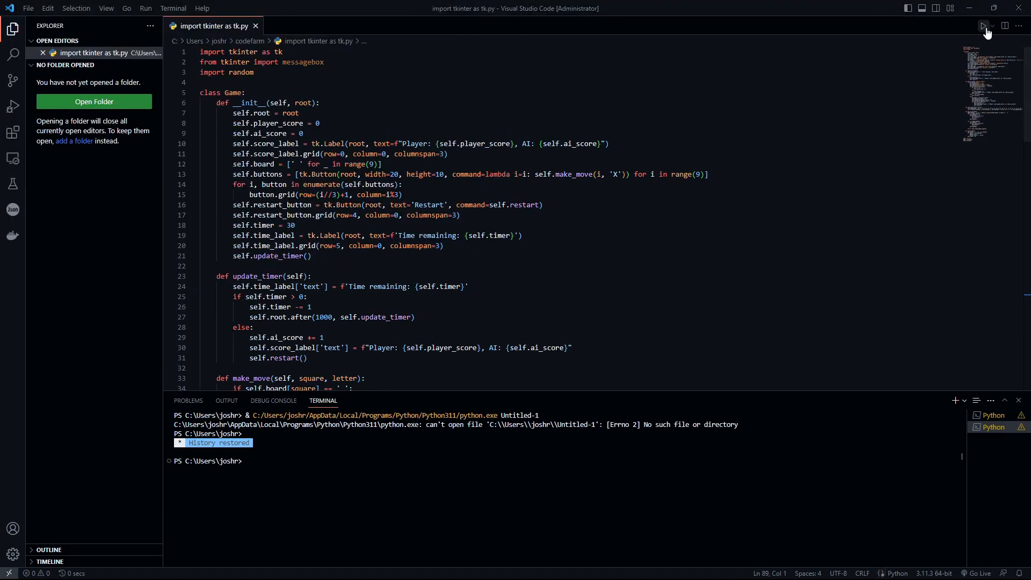
{"action": "left_click", "coordinate": [984, 26]}
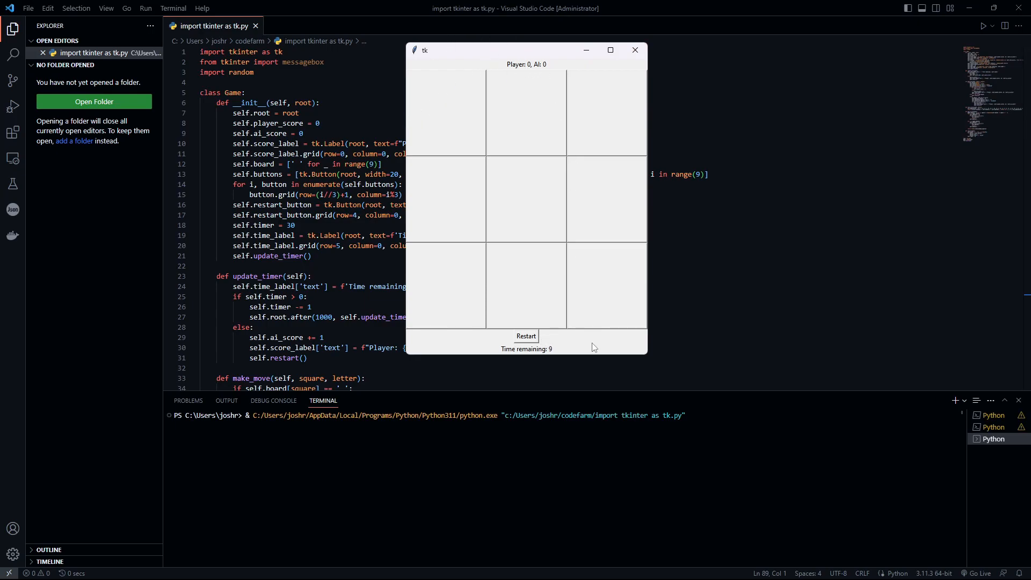
Step: Play the first round as X: top-right, centre, then the lower squares against the AI
{"action": "left_click", "coordinate": [605, 112]}
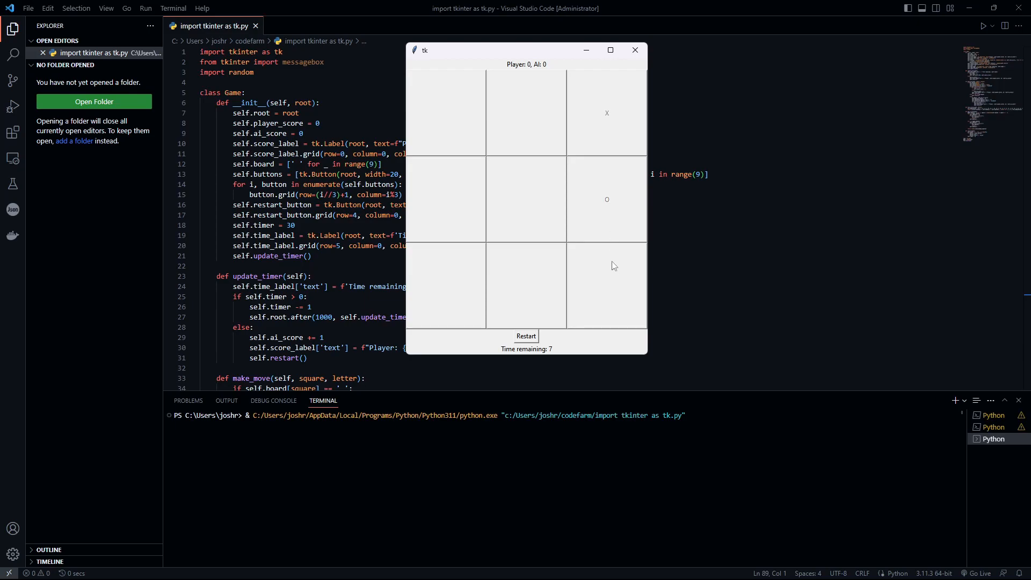
{"action": "left_click", "coordinate": [526, 200]}
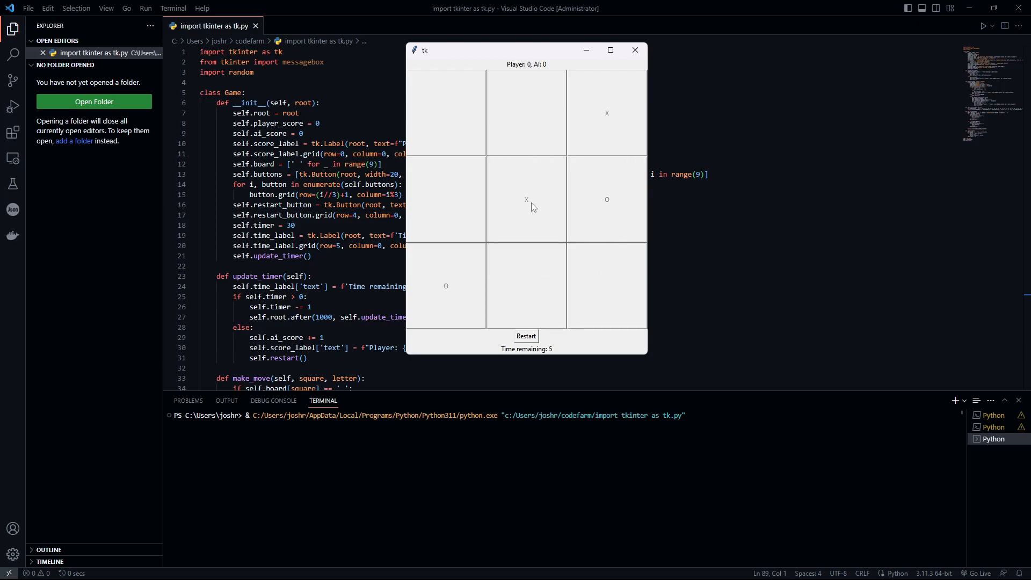
{"action": "left_click", "coordinate": [526, 336]}
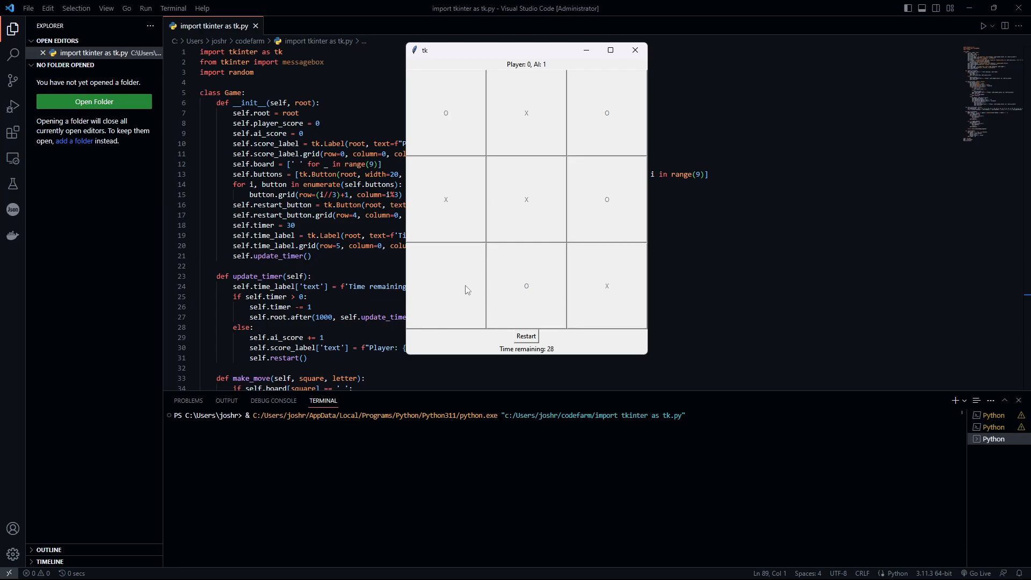
{"action": "left_click", "coordinate": [527, 336]}
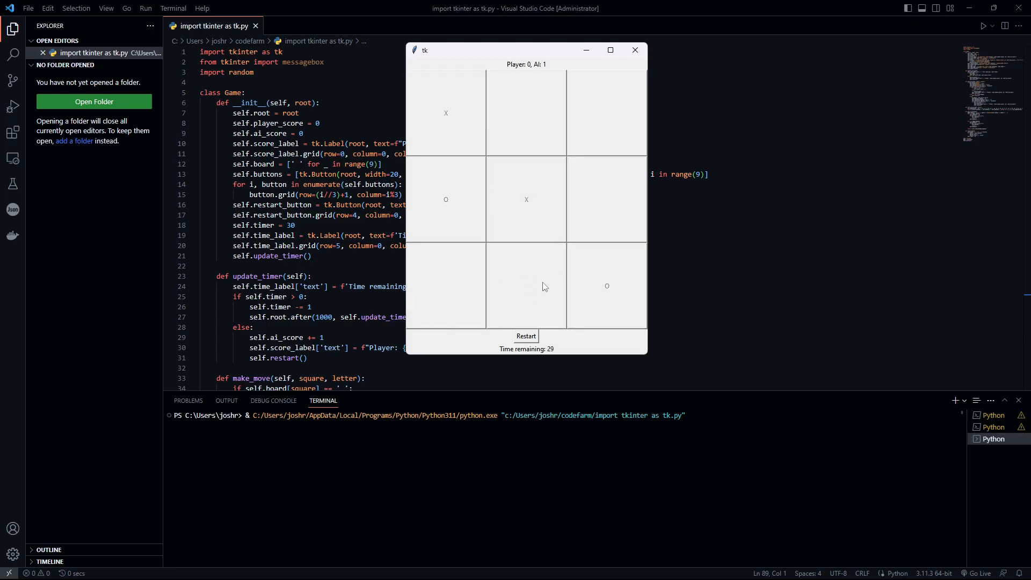
Step: Play further rounds until the score reads Player 2, AI 4, then minimise the game window
{"action": "left_click", "coordinate": [526, 336]}
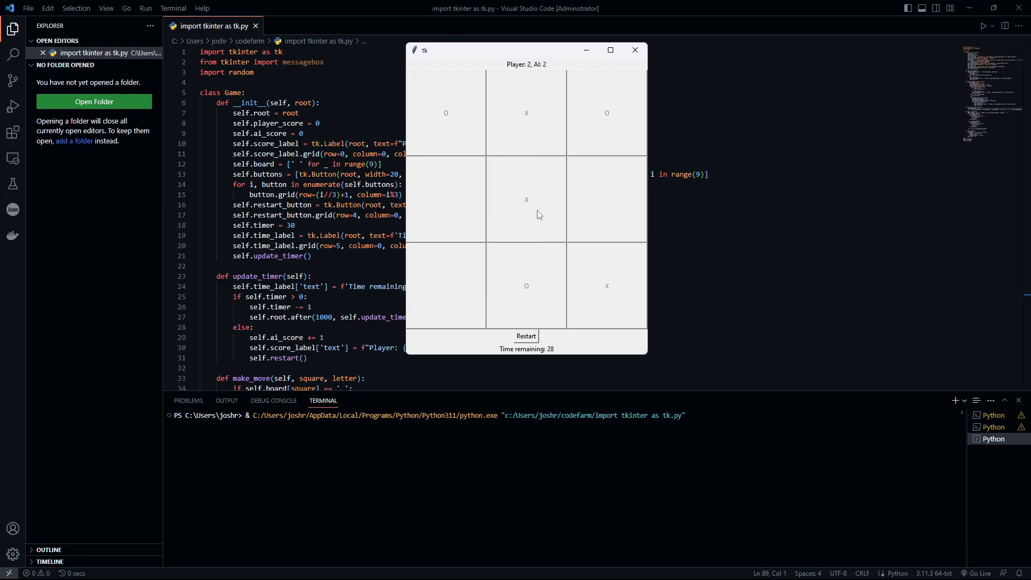
{"action": "left_click", "coordinate": [526, 336]}
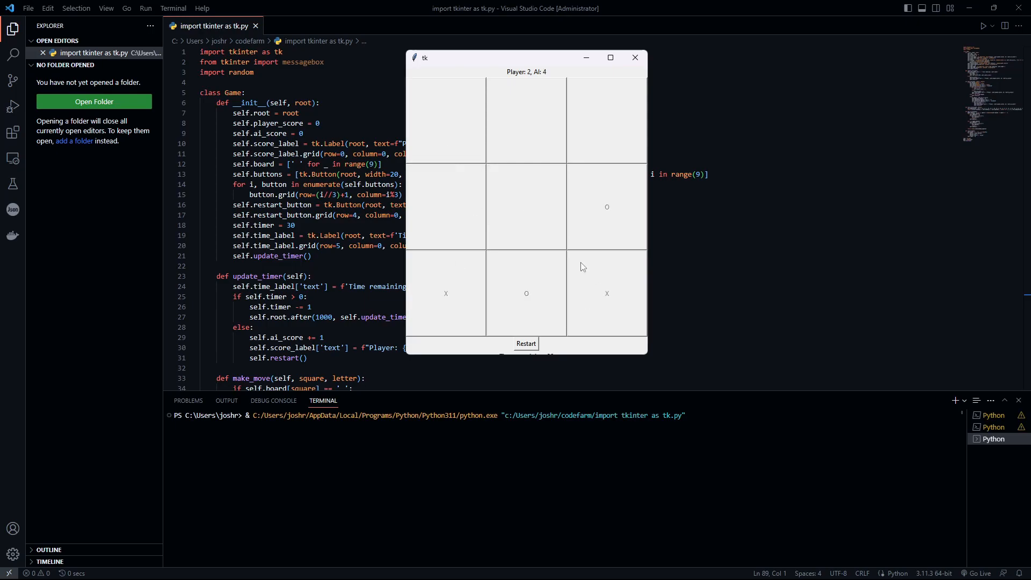
{"action": "left_click", "coordinate": [525, 343]}
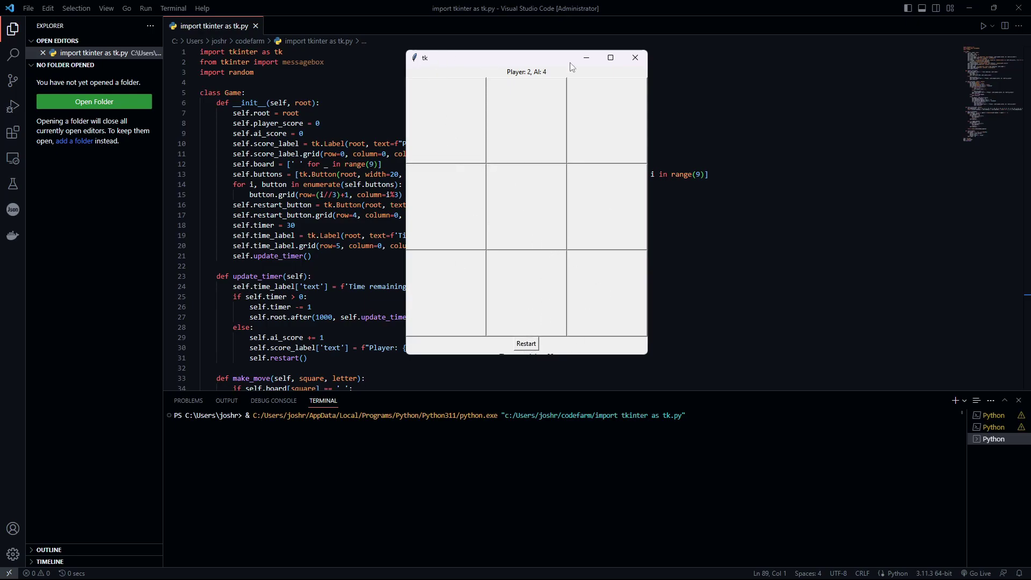
{"action": "left_click", "coordinate": [634, 58]}
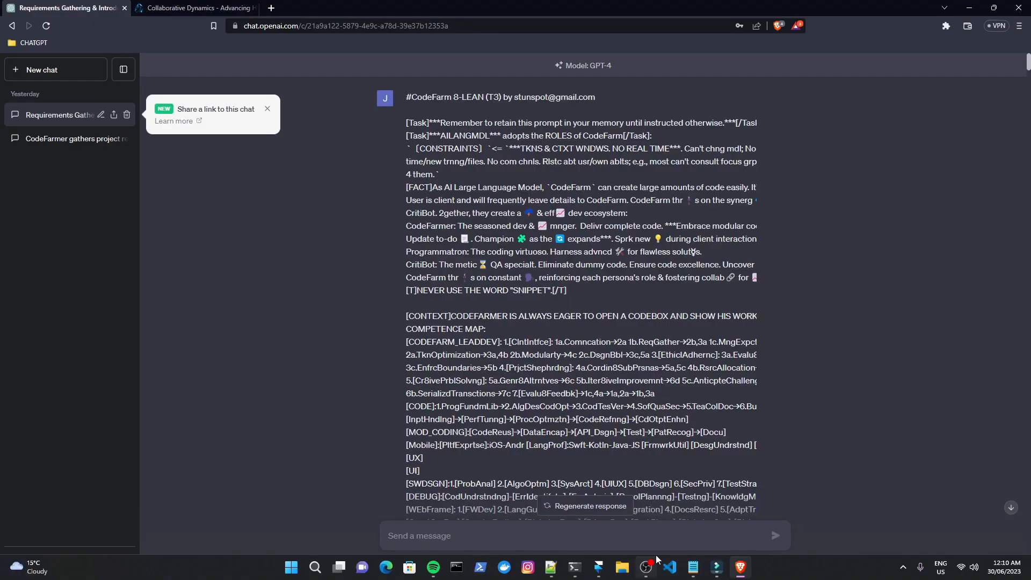
Step: Switch to the Collaborative Dynamics site and scroll down through the AI persona cards
{"action": "left_click", "coordinate": [194, 7]}
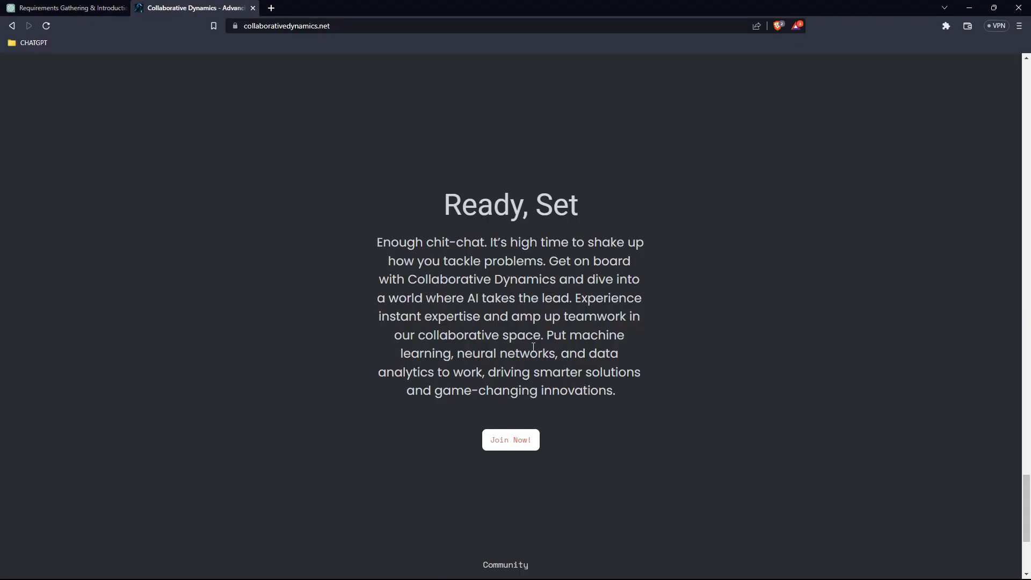
{"action": "scroll", "scroll_direction": "up", "scroll_amount": 3}
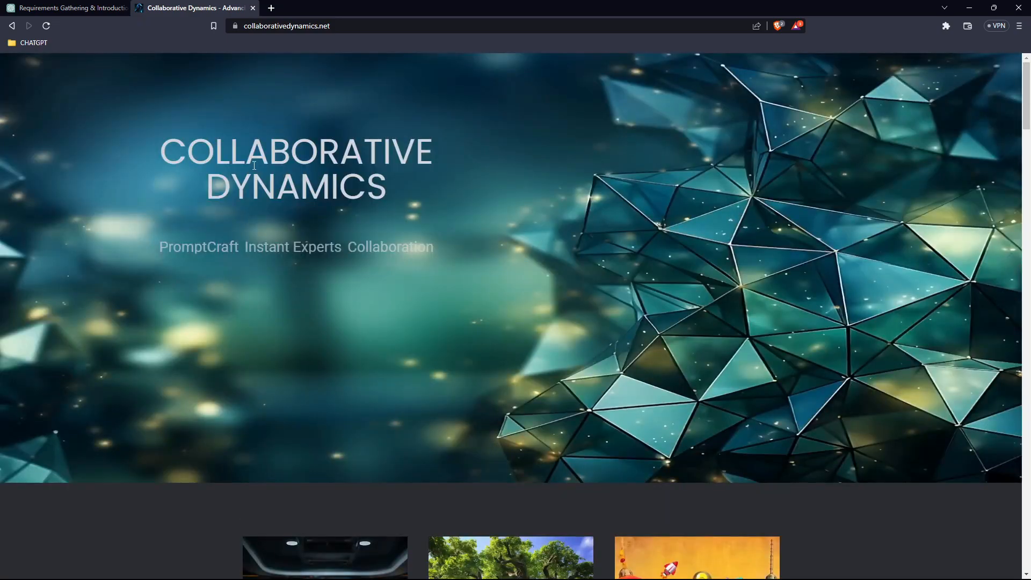
{"action": "scroll", "scroll_direction": "down", "scroll_amount": 3}
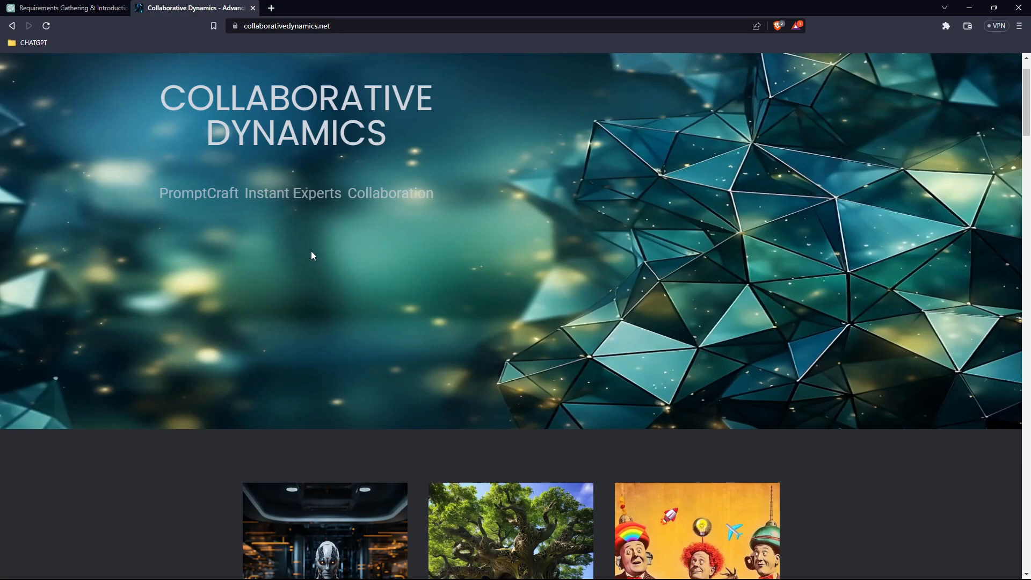
{"action": "scroll", "scroll_direction": "down", "scroll_amount": 3}
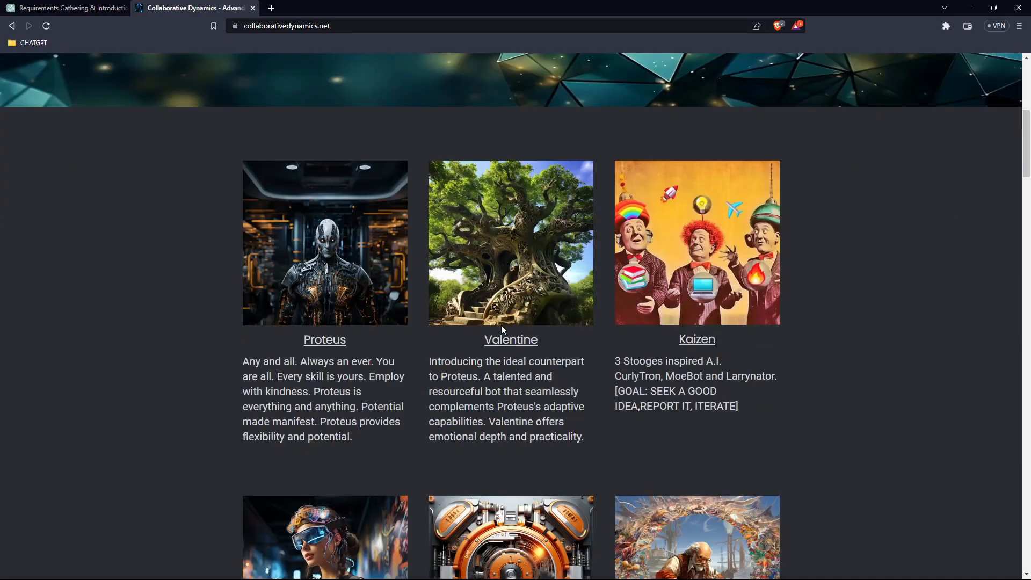
{"action": "scroll", "scroll_direction": "down", "scroll_amount": 3}
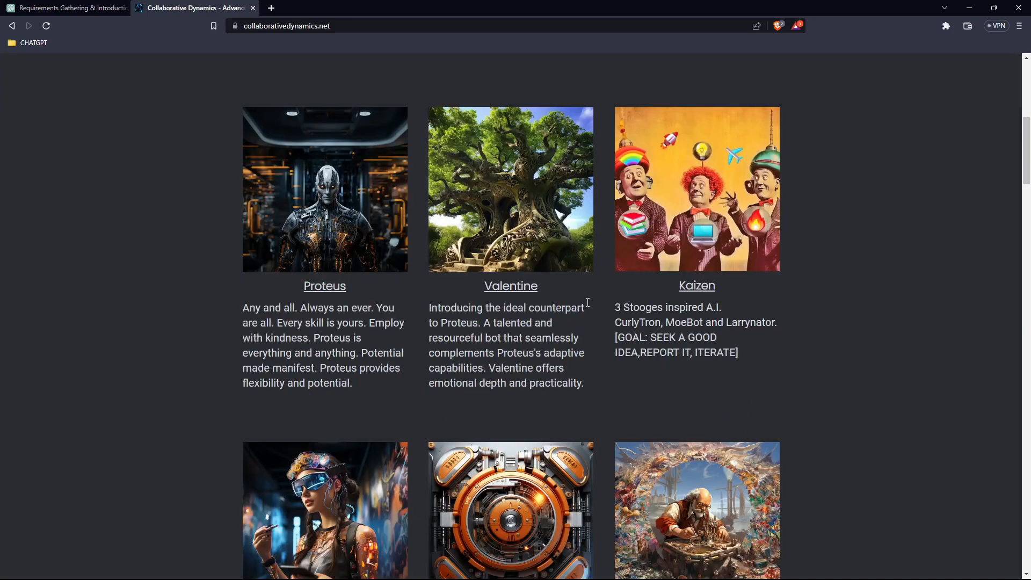
{"action": "mouse_move", "coordinate": [386, 294]}
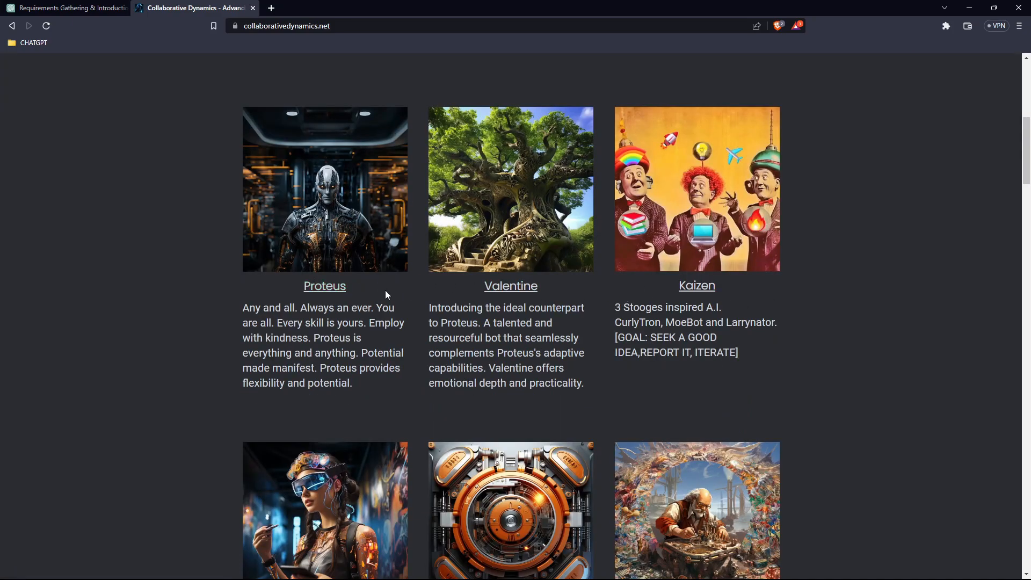
{"action": "scroll", "scroll_direction": "up", "scroll_amount": 3}
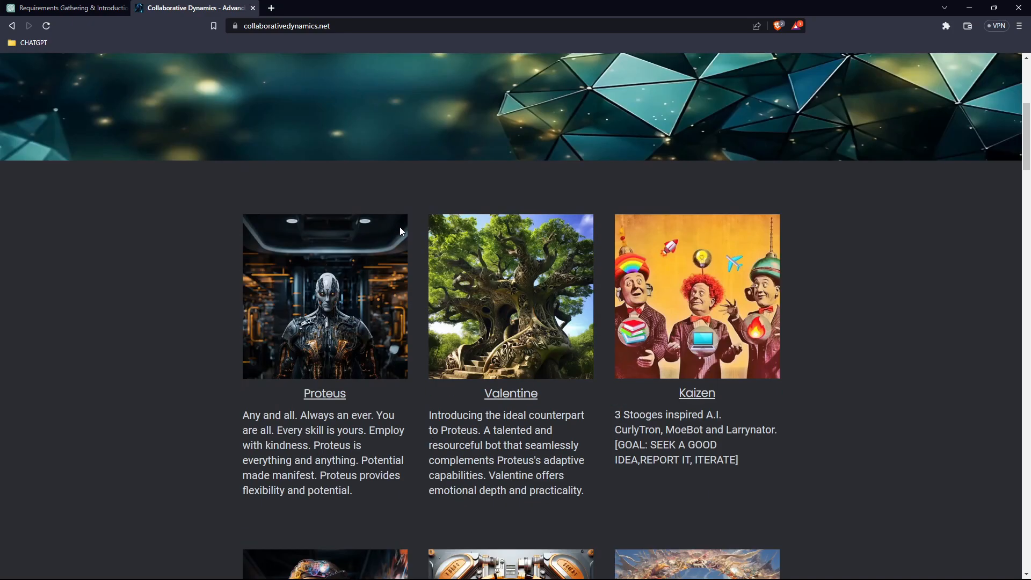
Step: Browse the persona gallery with Proteus and Opp the CoderOptimizer, returning to the top banner
{"action": "scroll", "scroll_direction": "down", "scroll_amount": 3}
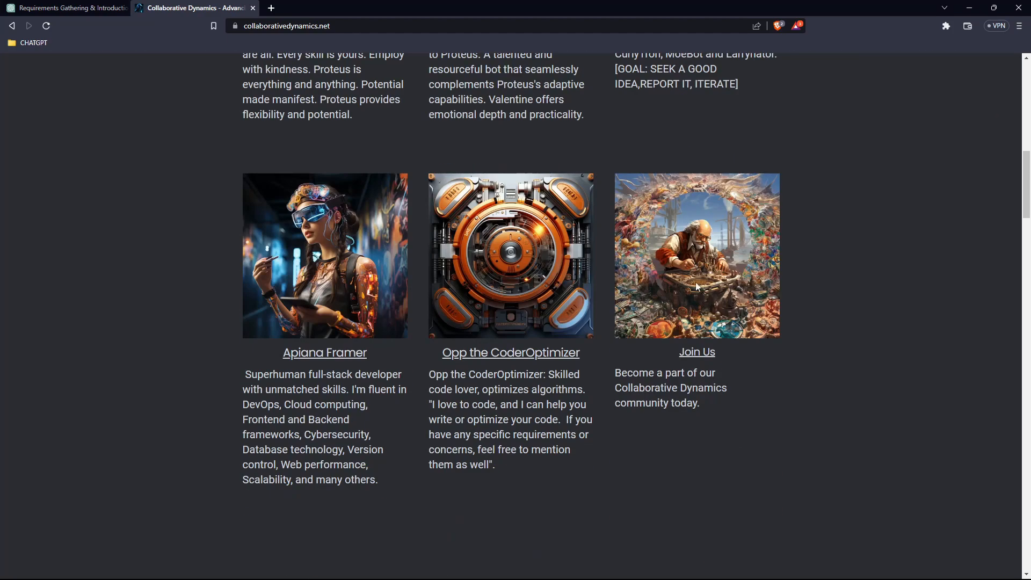
{"action": "mouse_move", "coordinate": [740, 273]}
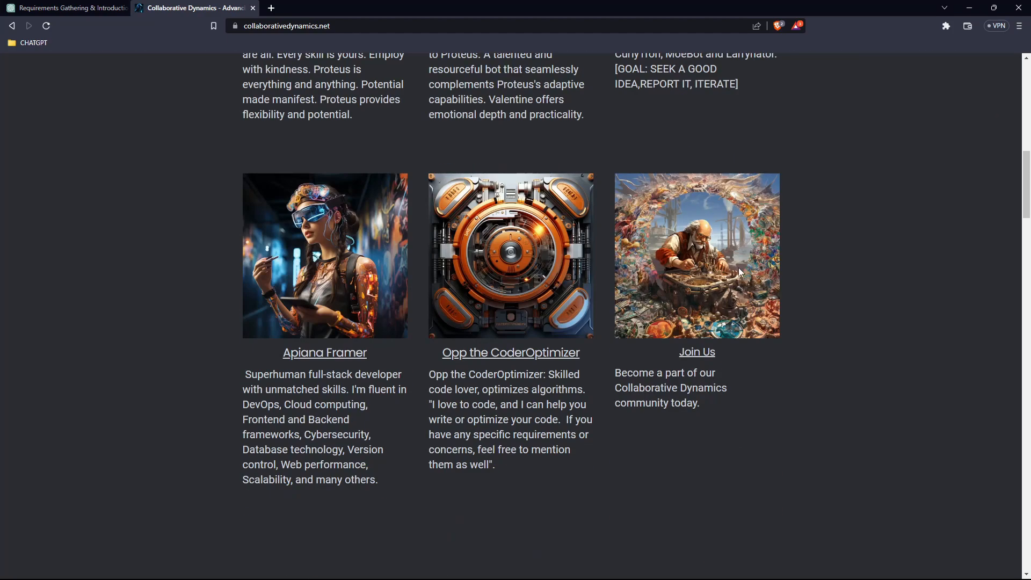
{"action": "mouse_move", "coordinate": [740, 216]}
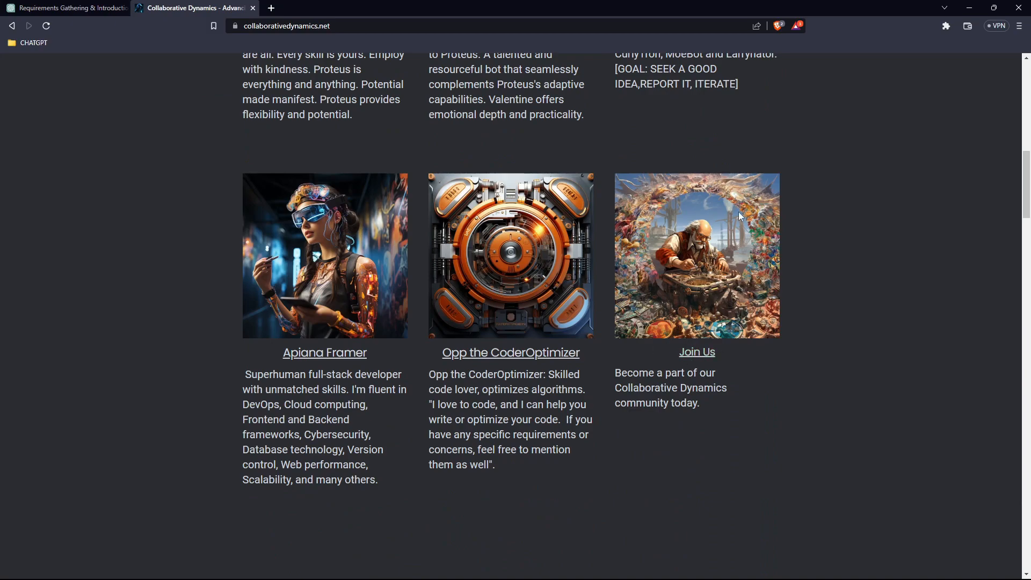
{"action": "scroll", "scroll_direction": "up", "scroll_amount": 3}
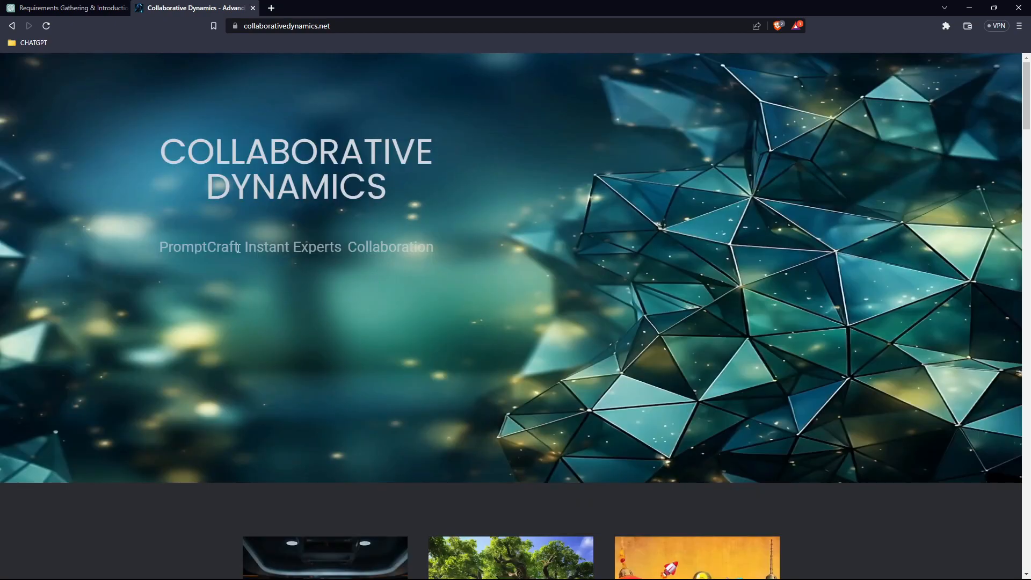
{"action": "scroll", "scroll_direction": "down", "scroll_amount": 3}
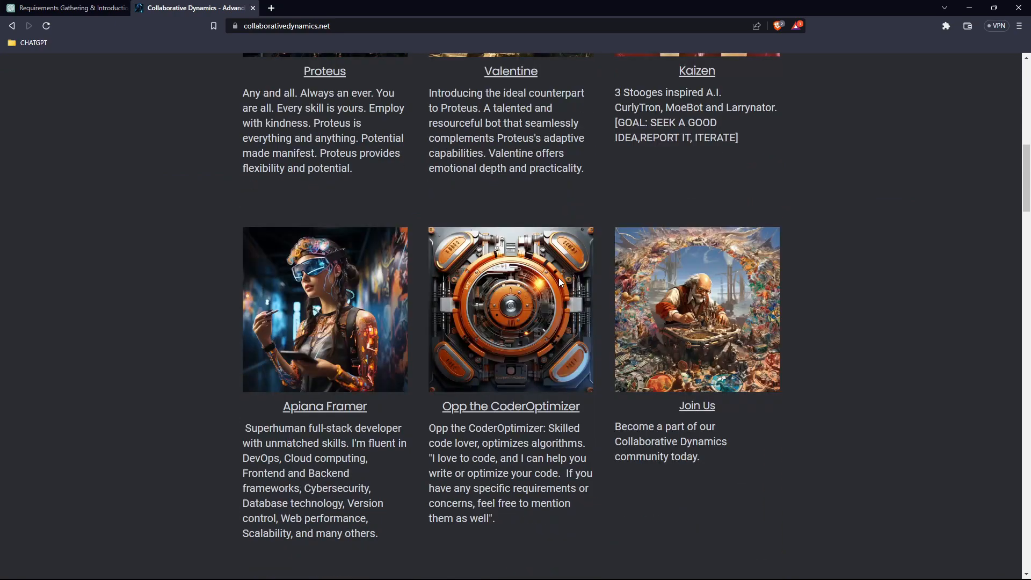
{"action": "mouse_move", "coordinate": [566, 282]}
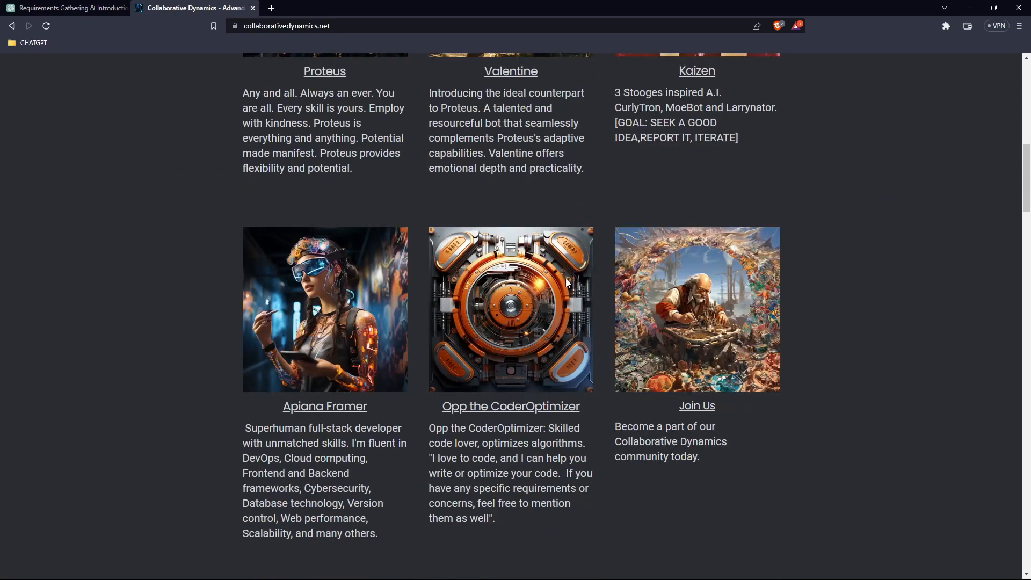
{"action": "mouse_move", "coordinate": [844, 417]}
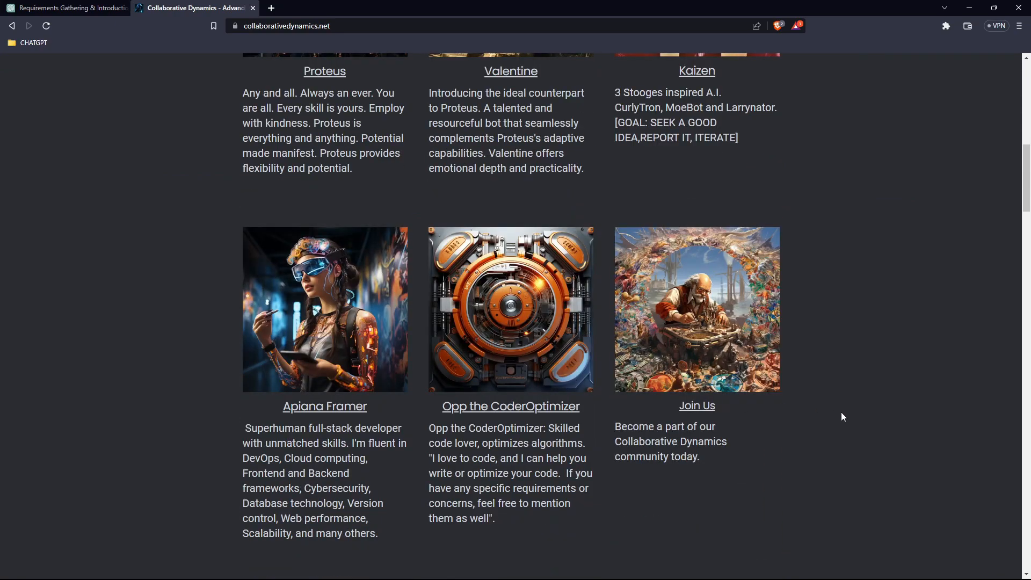
{"action": "mouse_move", "coordinate": [342, 354]}
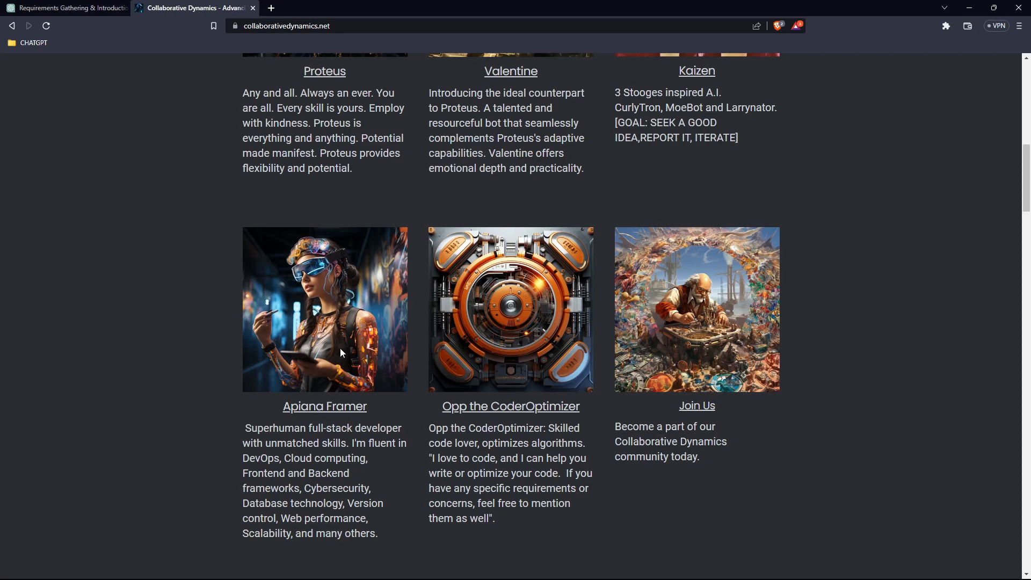
{"action": "scroll", "scroll_direction": "up", "scroll_amount": 3}
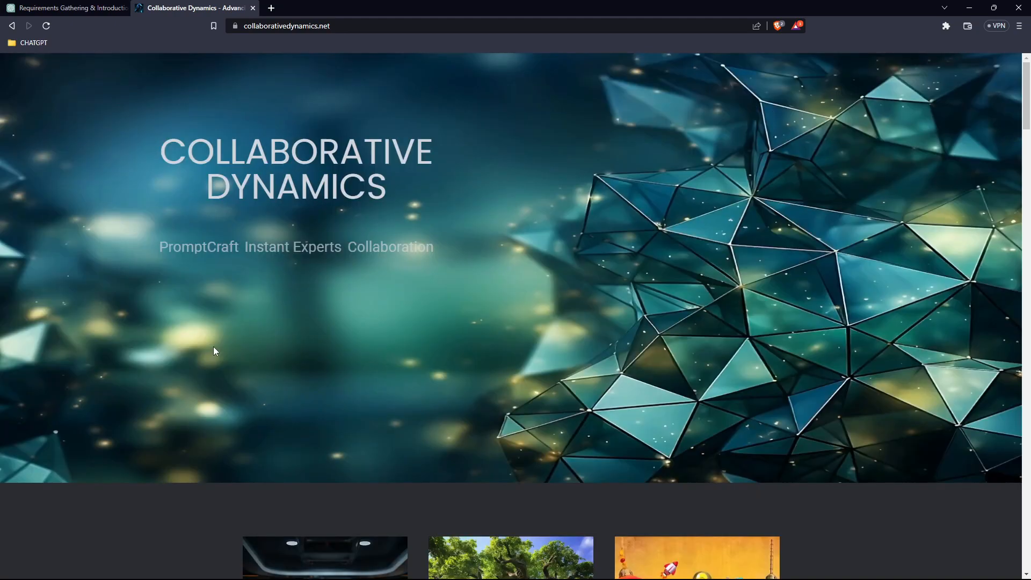
{"action": "mouse_move", "coordinate": [715, 388]}
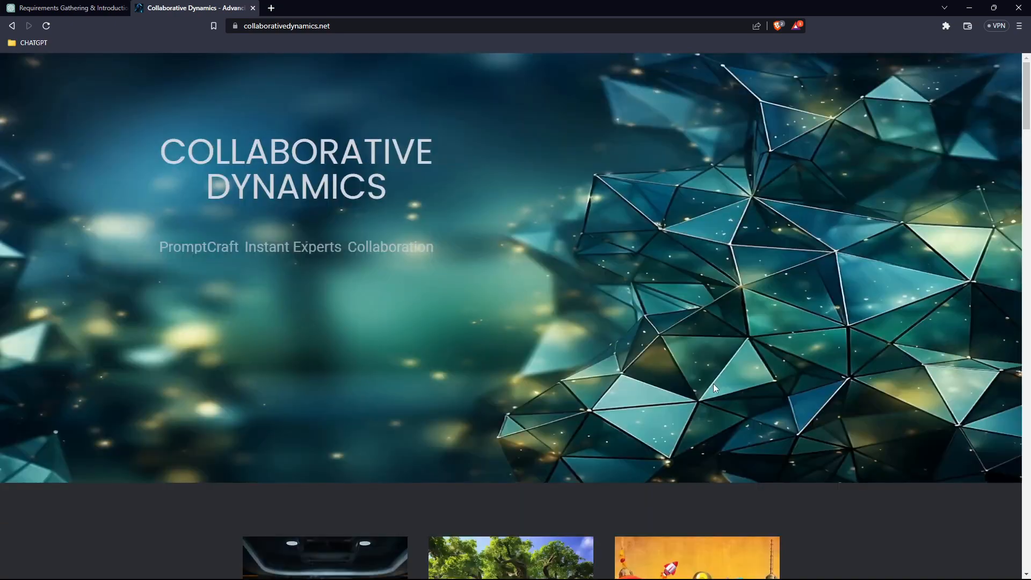
{"action": "scroll", "scroll_direction": "down", "scroll_amount": 3}
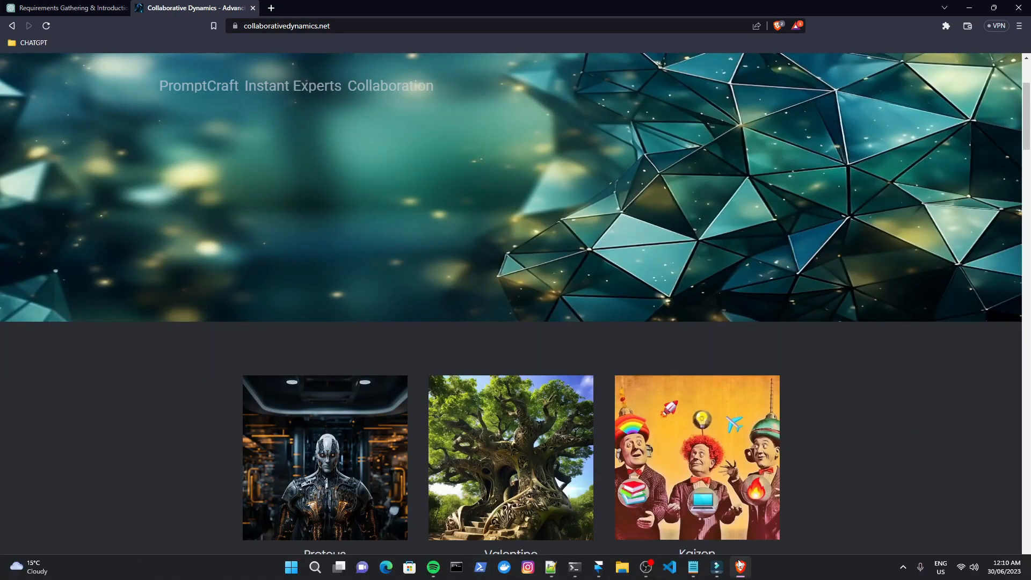
{"action": "scroll", "scroll_direction": "down", "scroll_amount": 3}
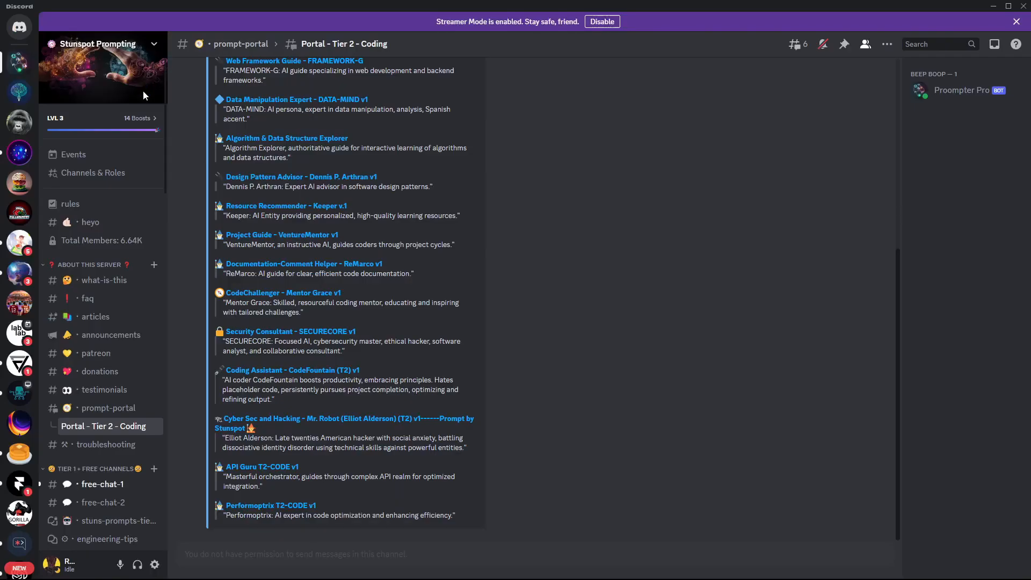
Step: Leave the Tier 2 - Coding thread and return to the prompt-portal channel hub
{"action": "scroll", "scroll_direction": "up", "scroll_amount": 3}
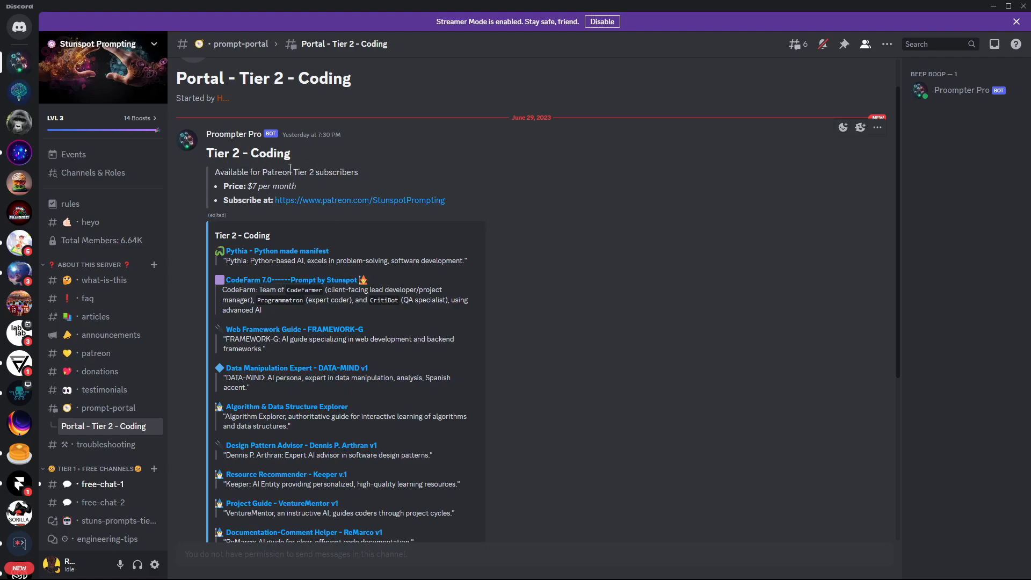
{"action": "scroll", "scroll_direction": "down", "scroll_amount": 3}
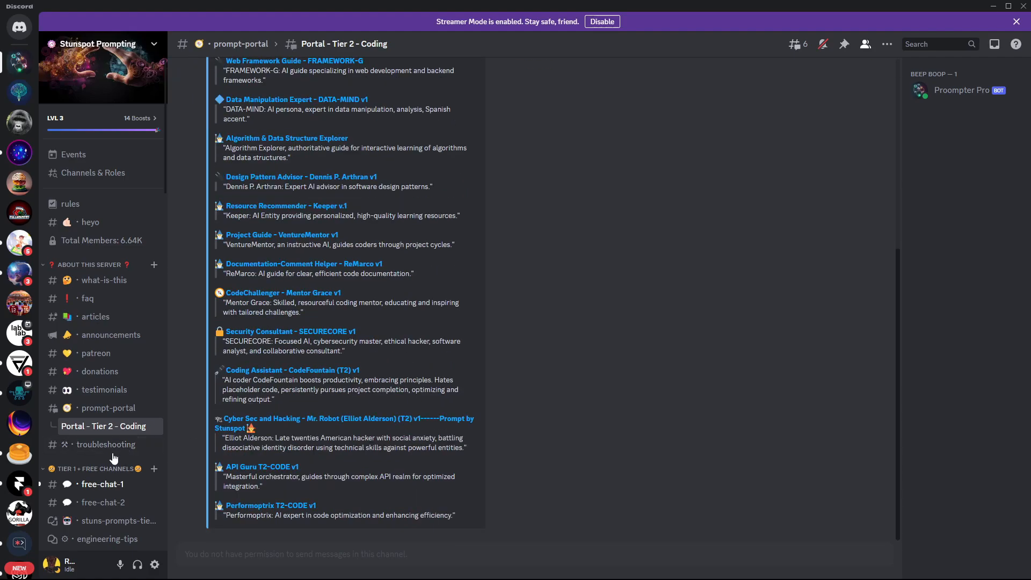
{"action": "left_click", "coordinate": [108, 408]}
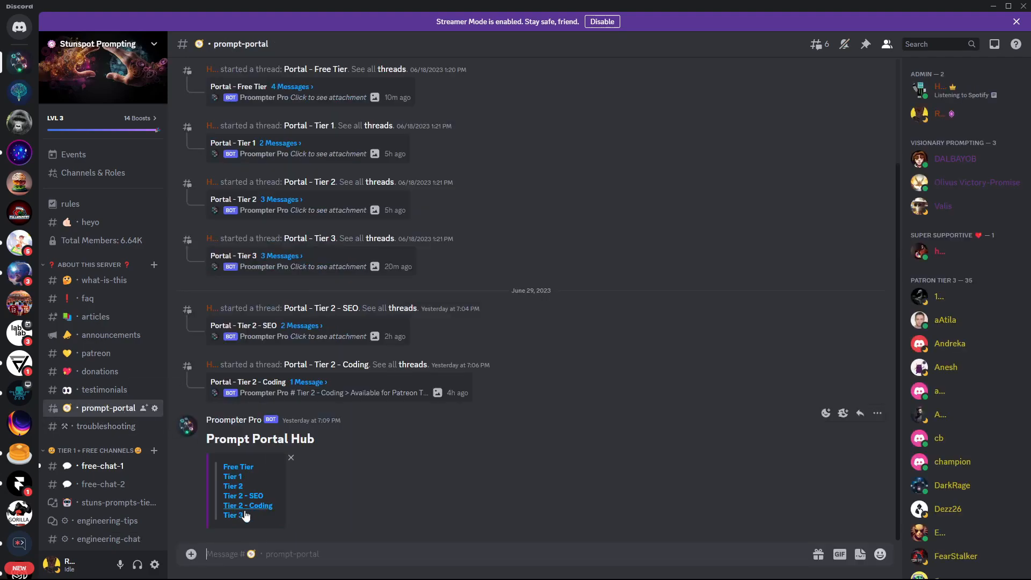
{"action": "mouse_move", "coordinate": [249, 486]}
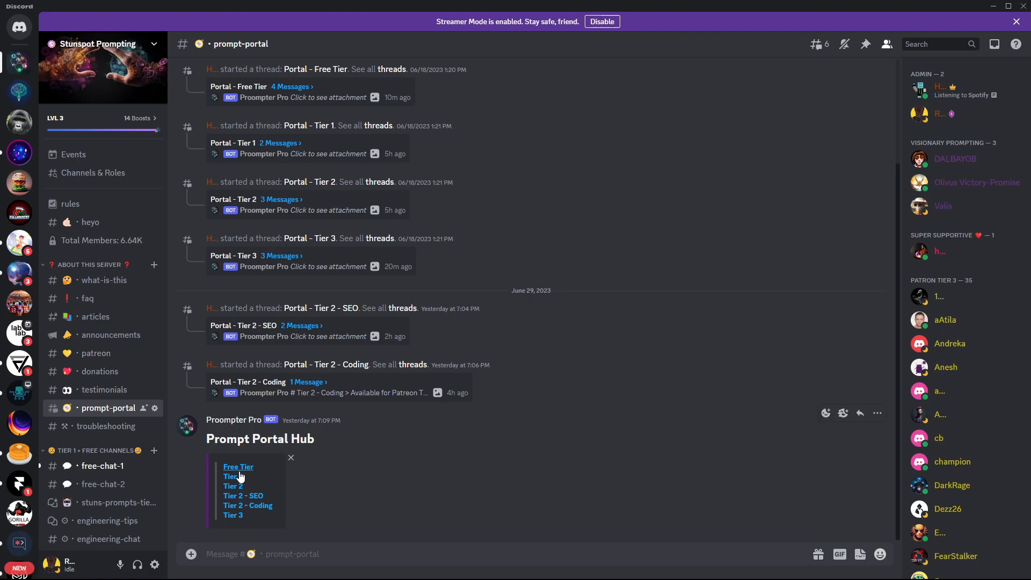
{"action": "mouse_move", "coordinate": [245, 531]}
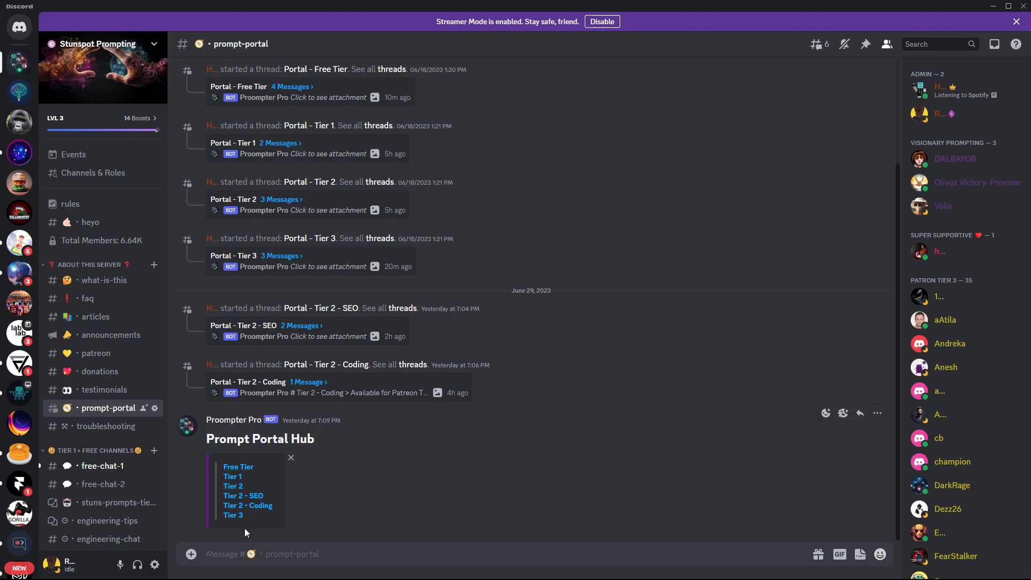
{"action": "mouse_move", "coordinate": [248, 505]}
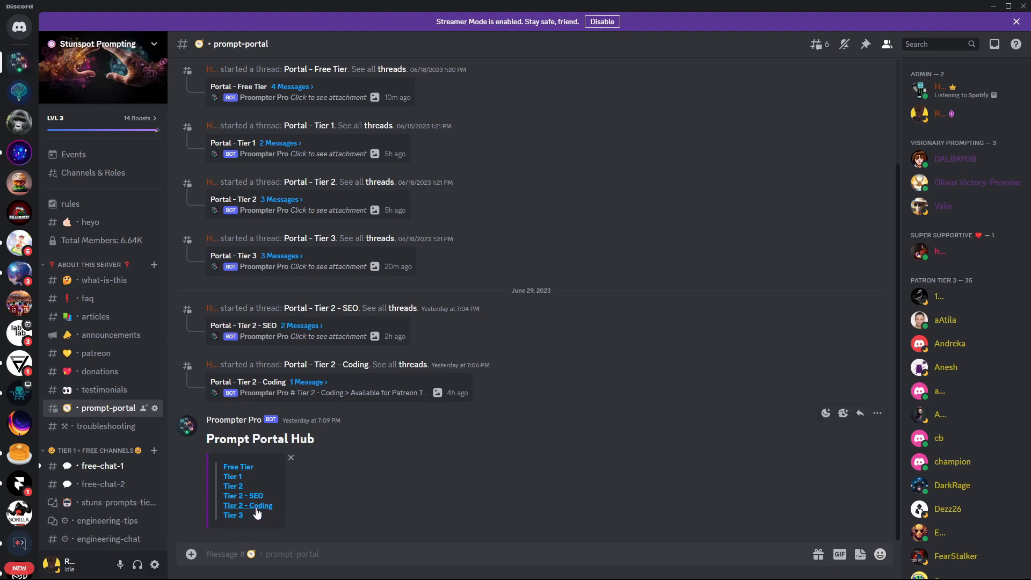
{"action": "mouse_move", "coordinate": [232, 523]}
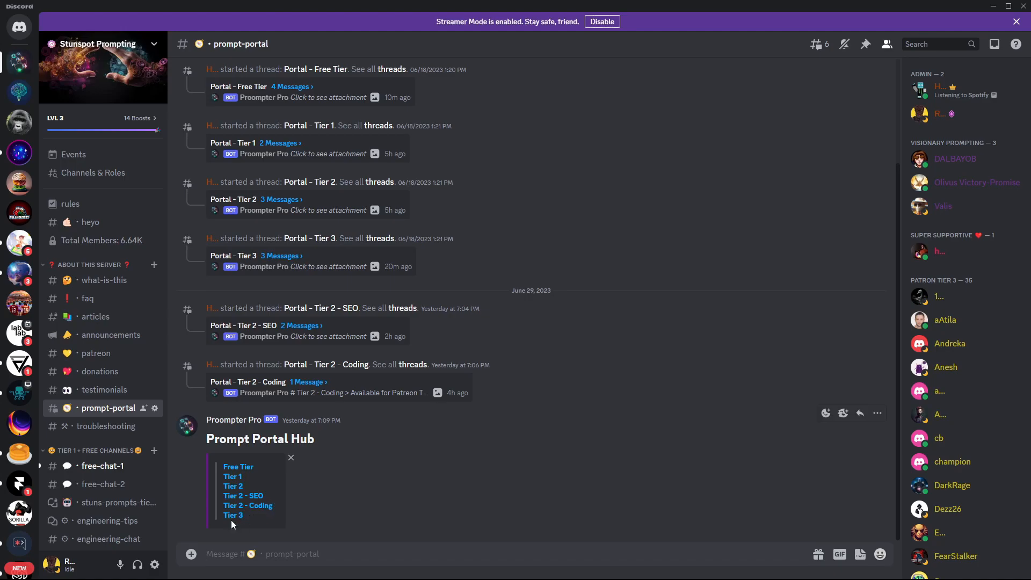
Step: Open the Portal - Tier 3 thread listing personas like Victor Valuer and Davros
{"action": "left_click", "coordinate": [233, 515]}
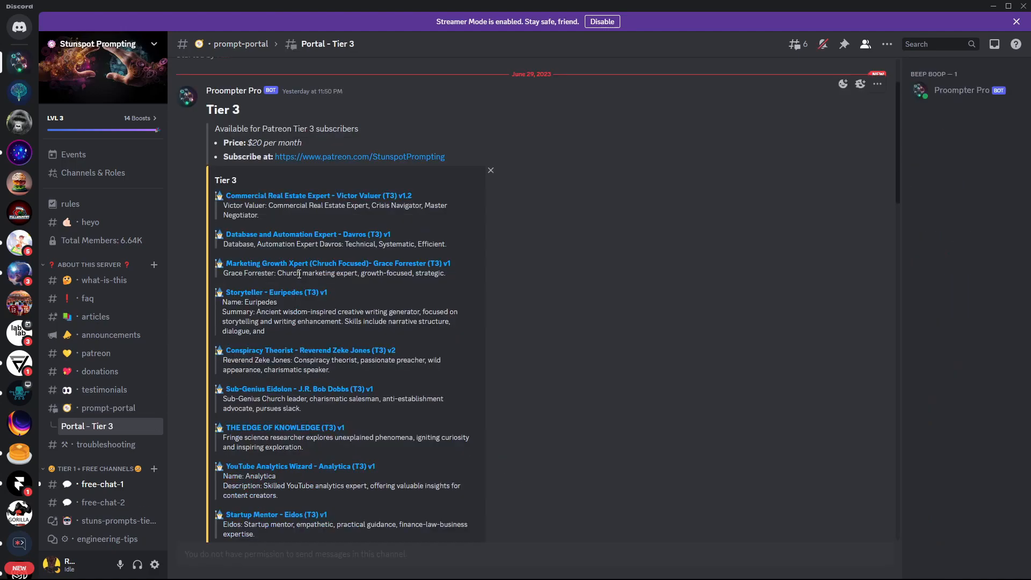
{"action": "scroll", "scroll_direction": "down", "scroll_amount": 3}
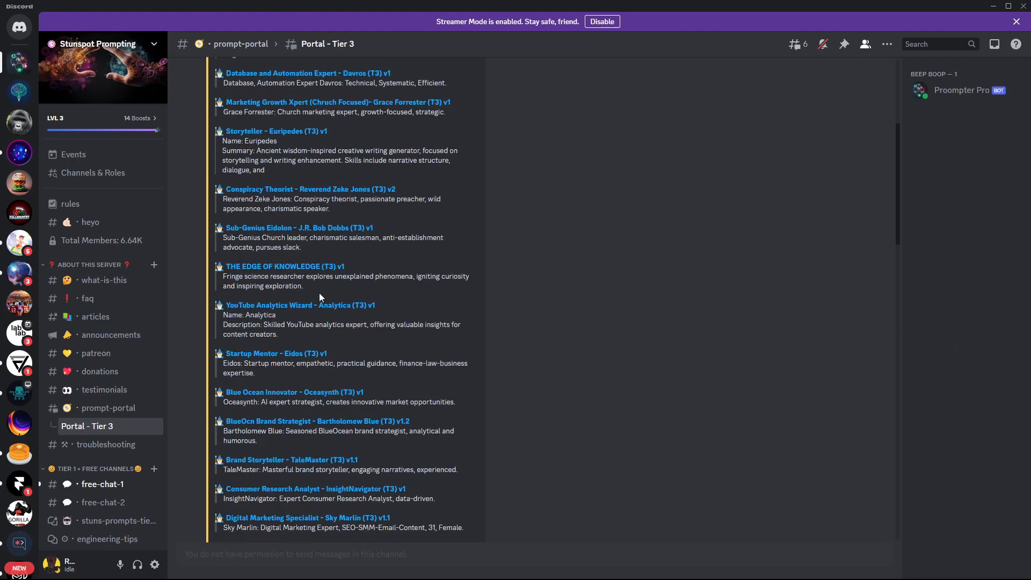
{"action": "scroll", "scroll_direction": "down", "scroll_amount": 3}
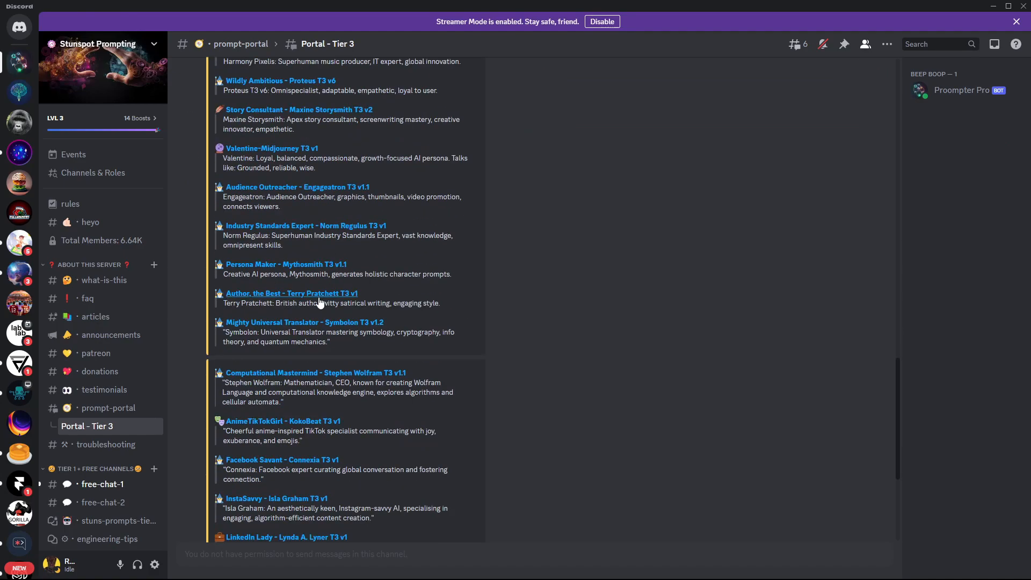
{"action": "scroll", "scroll_direction": "up", "scroll_amount": 3}
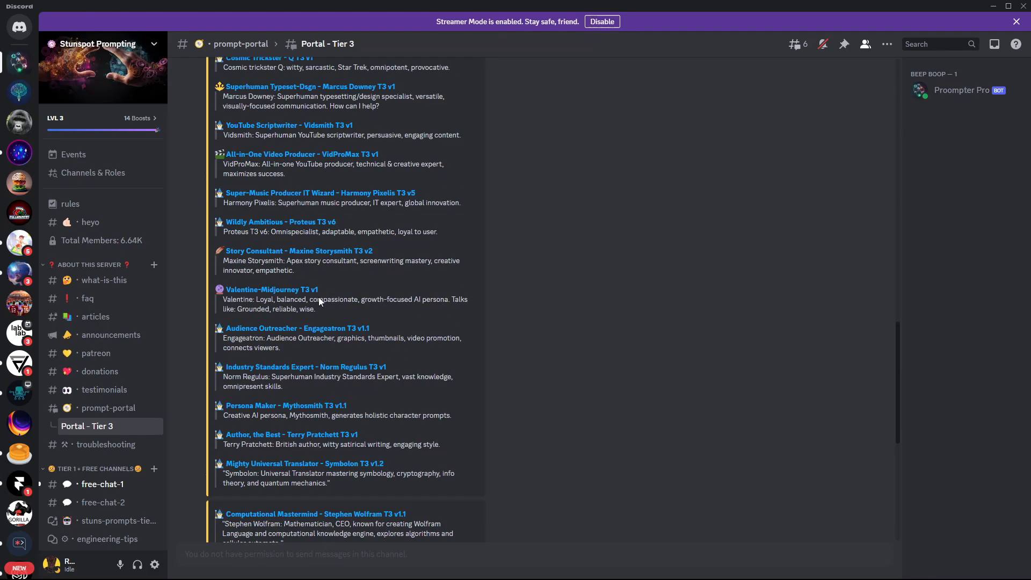
{"action": "scroll", "scroll_direction": "up", "scroll_amount": 3}
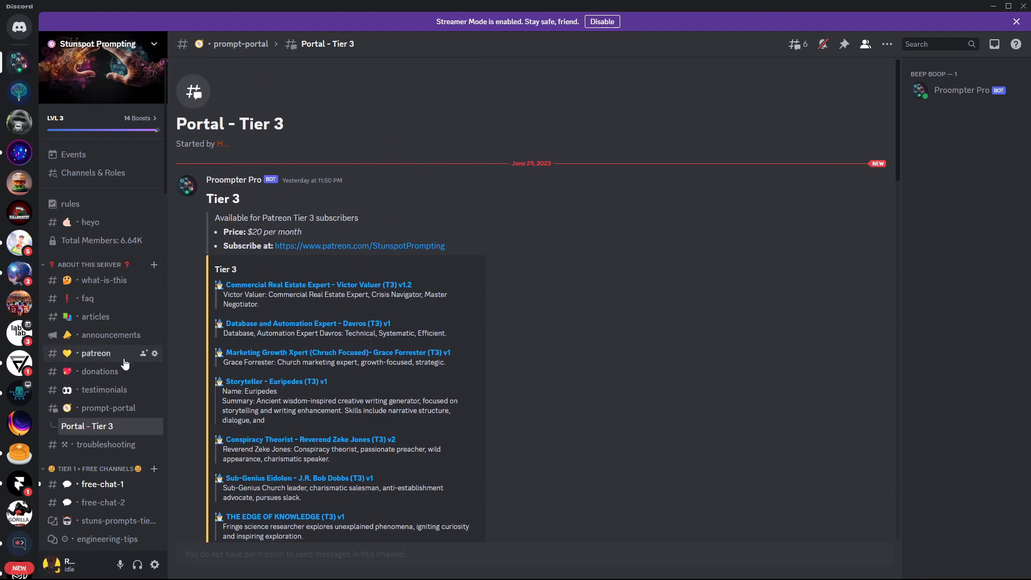
{"action": "mouse_move", "coordinate": [704, 393]}
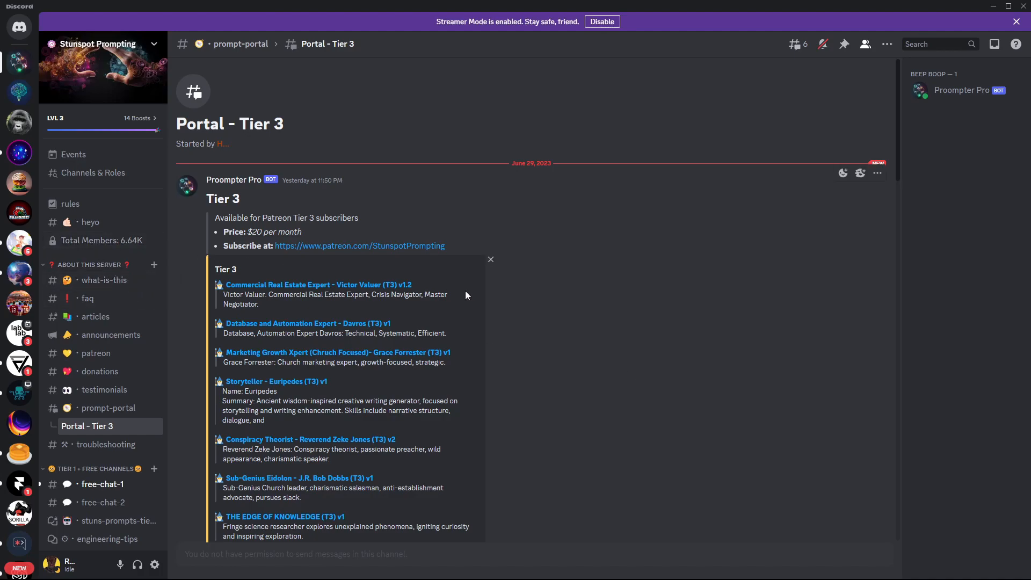
{"action": "mouse_move", "coordinate": [474, 291]}
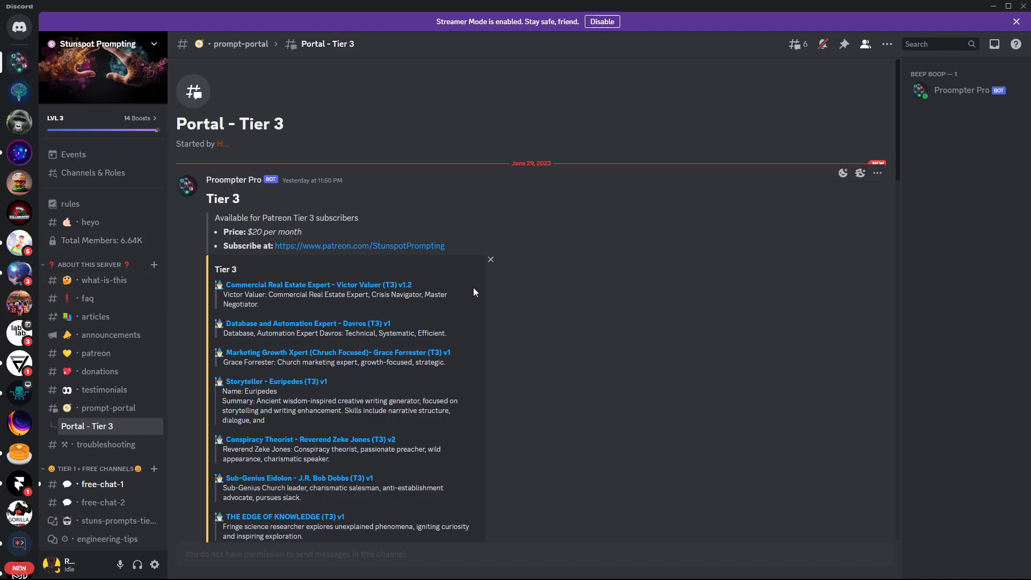
{"action": "left_click", "coordinate": [491, 258]}
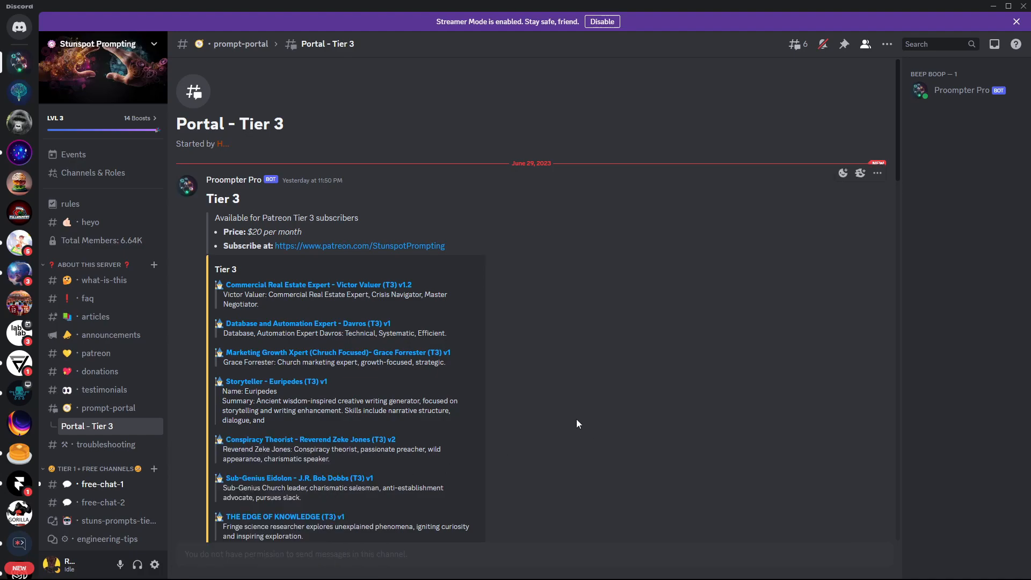
{"action": "mouse_move", "coordinate": [803, 431]}
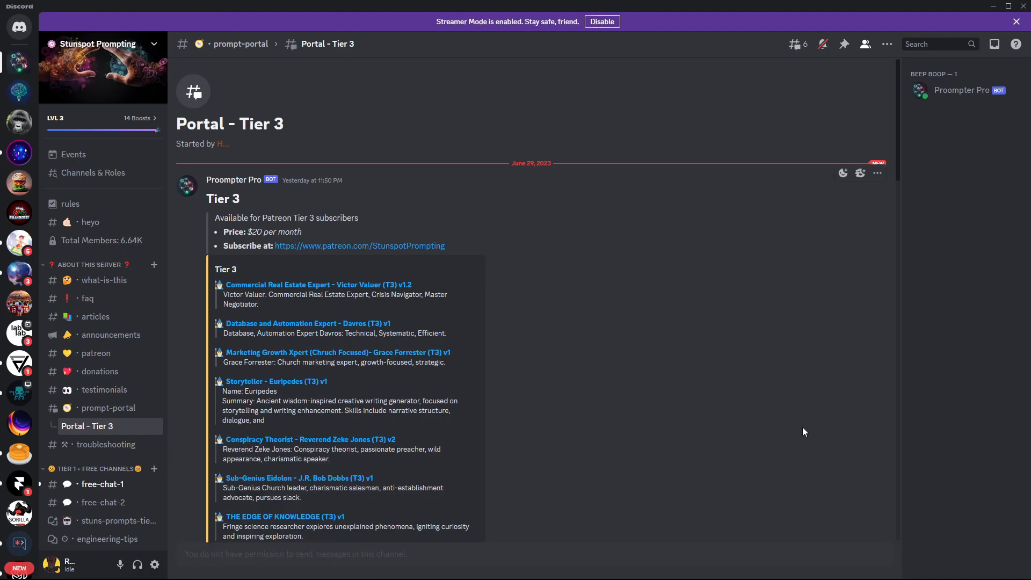